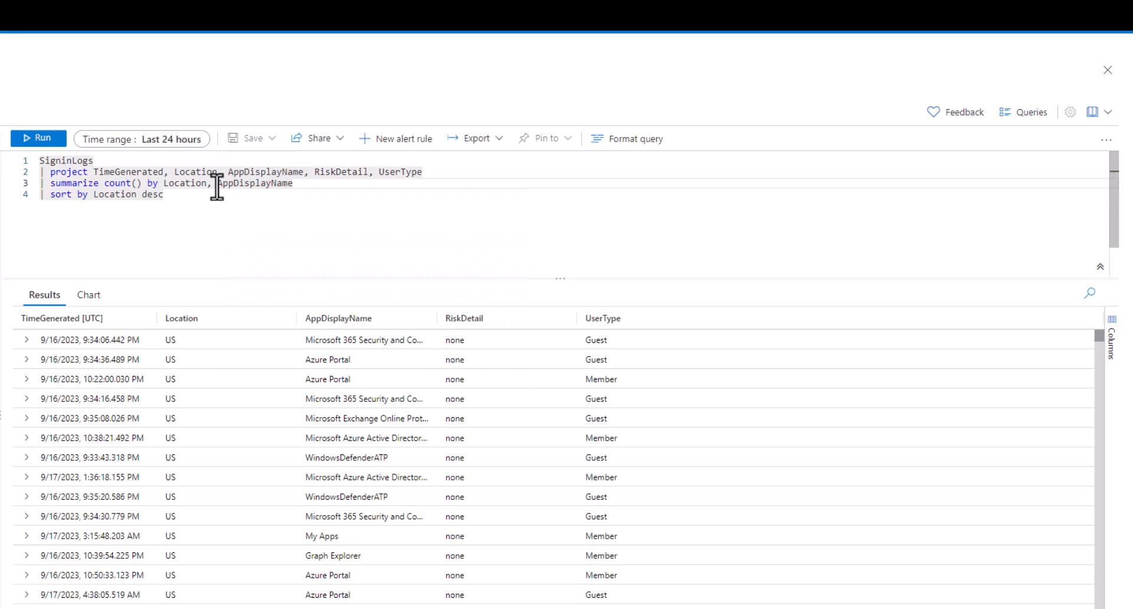
Run the SigninLogs count() by Location, AppDisplayName query sorted by Location desc
{"action": "left_click", "coordinate": [38, 137]}
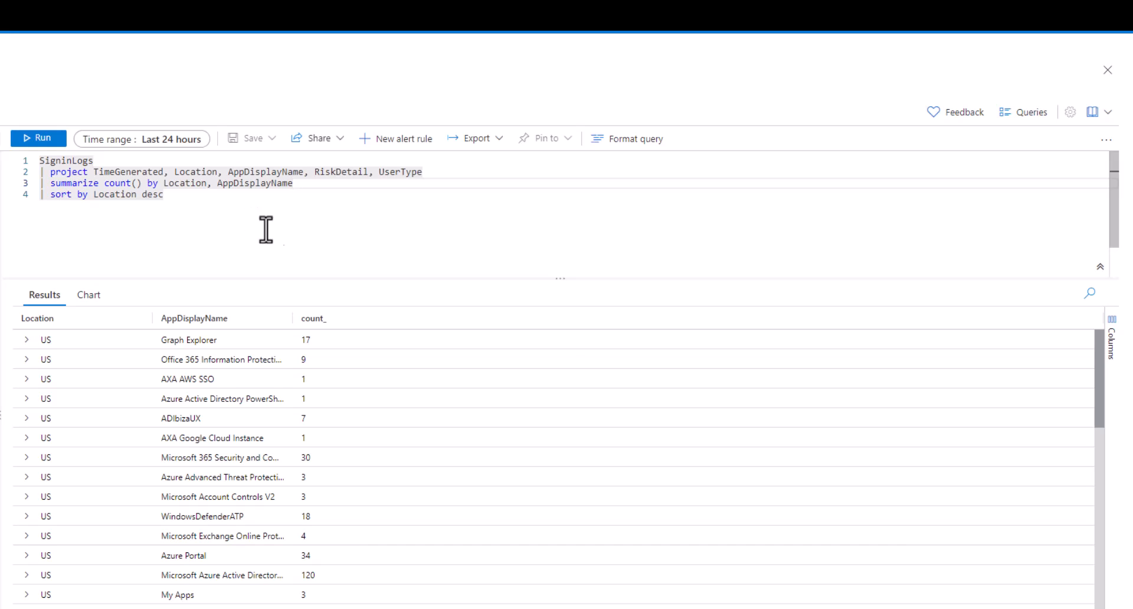
{"action": "mouse_move", "coordinate": [1099, 367]}
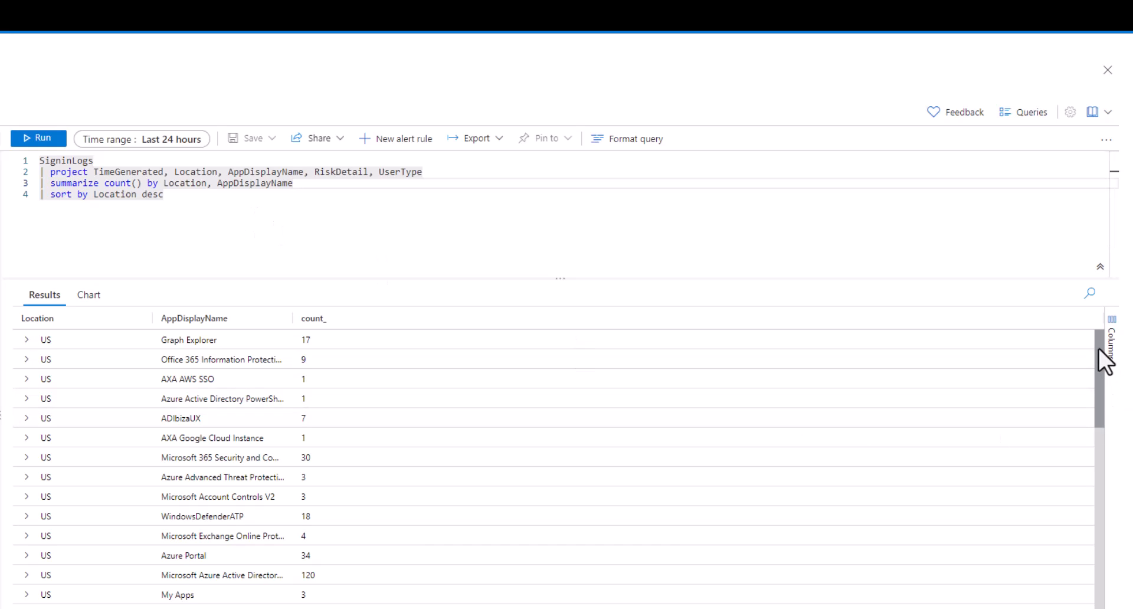
{"action": "scroll", "scroll_direction": "down", "scroll_amount": 3}
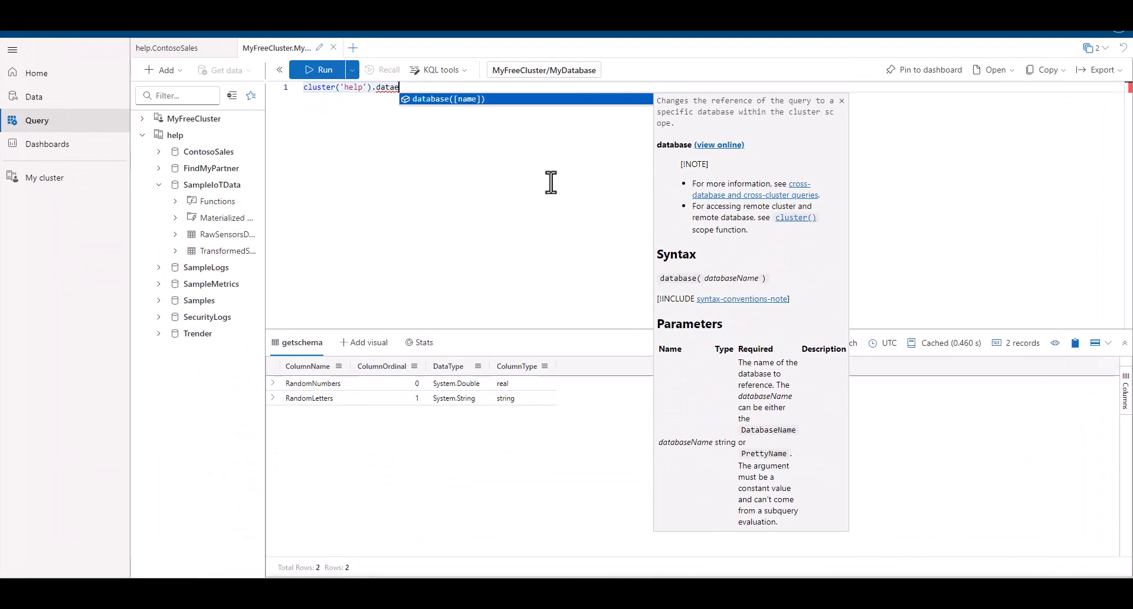
Fetch 10 rows of cluster('help').database('SampleIoTData').TransformedSensorsData
{"action": "key", "text": "Tab"}
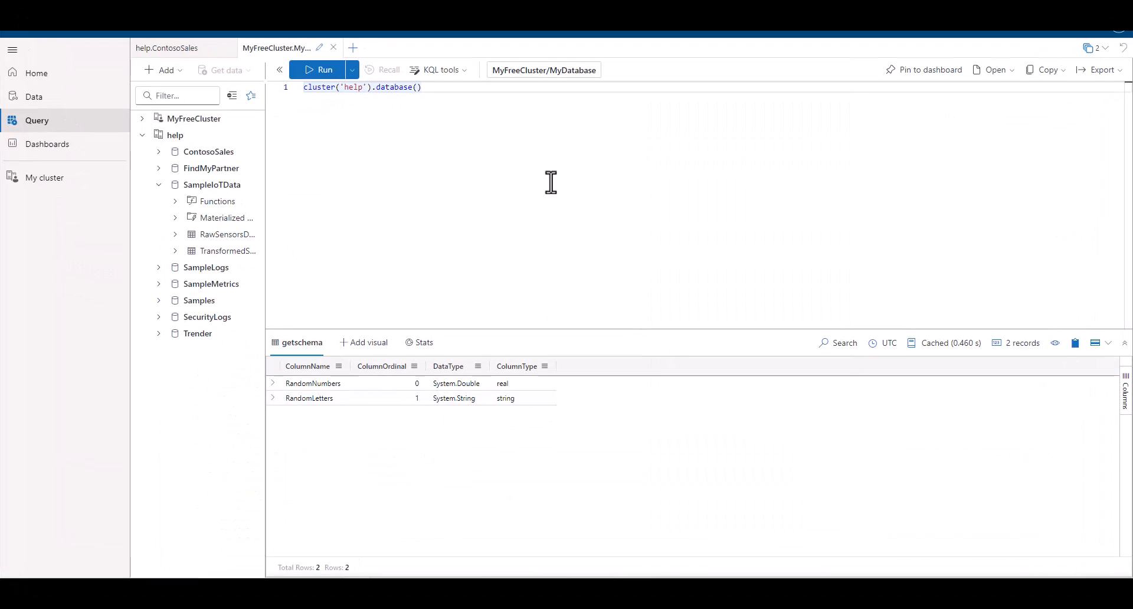
{"action": "type", "text": "'Sam'"}
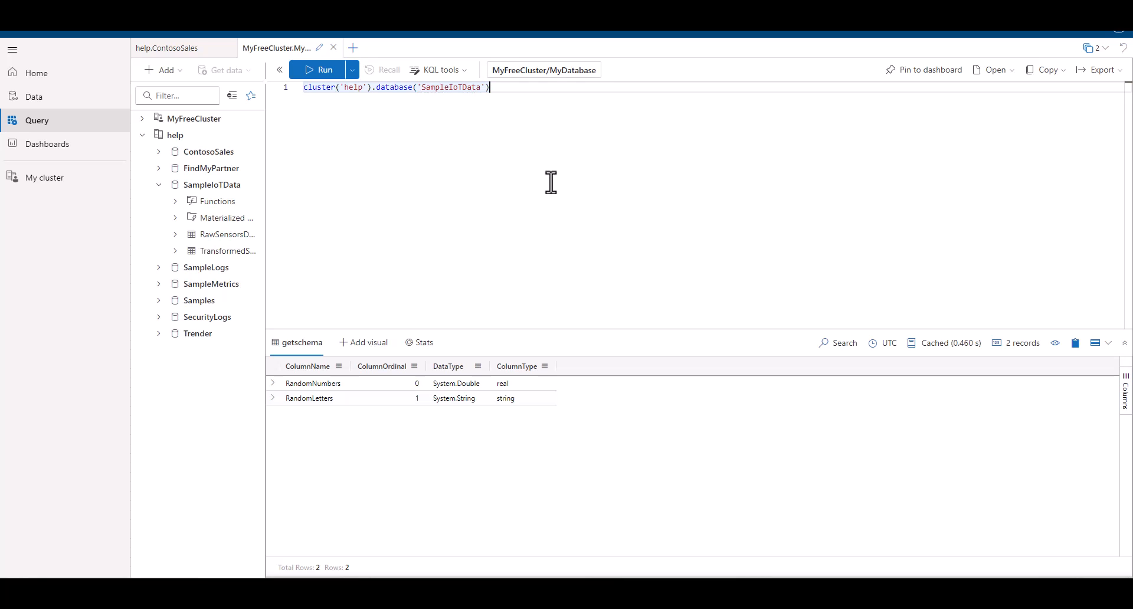
{"action": "type", "text": "."}
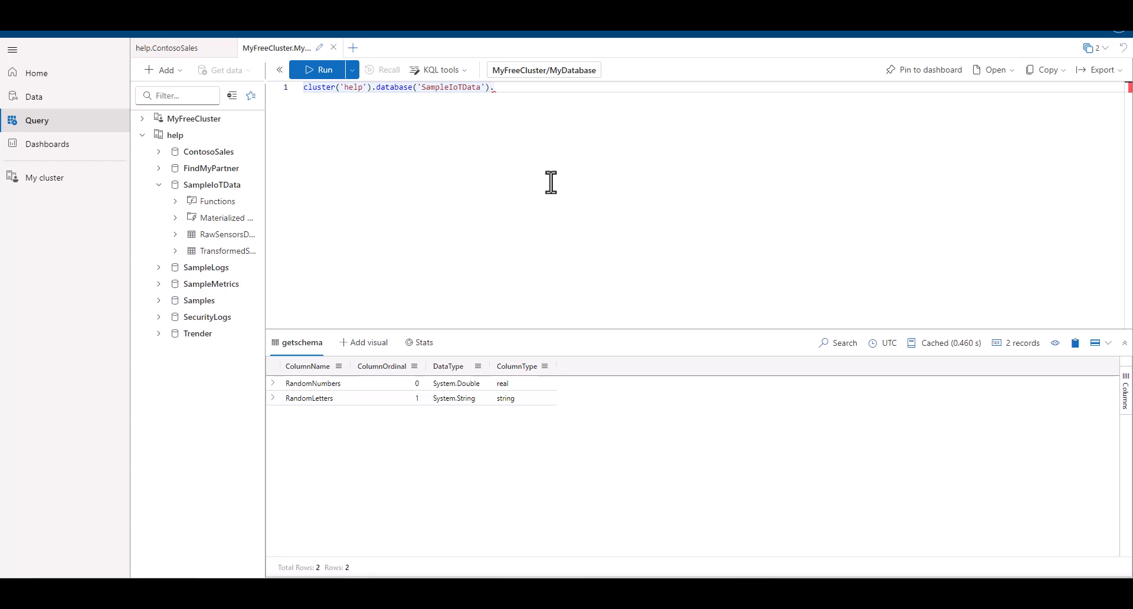
{"action": "type", "text": ".TransformedSensorsDa"}
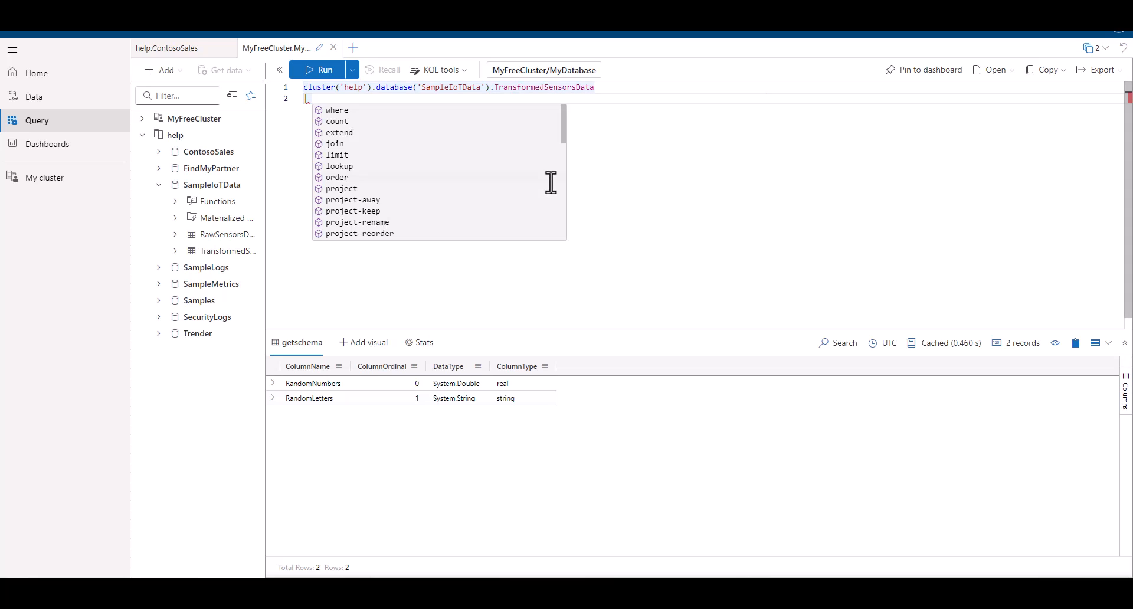
{"action": "type", "text": "take 10"}
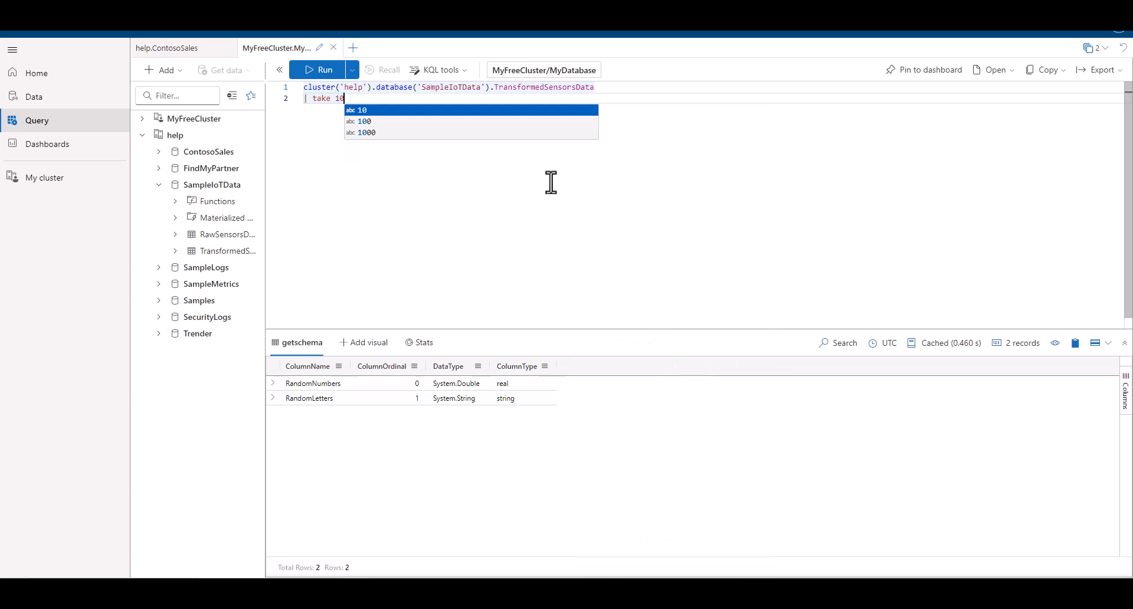
{"action": "left_click", "coordinate": [319, 70]}
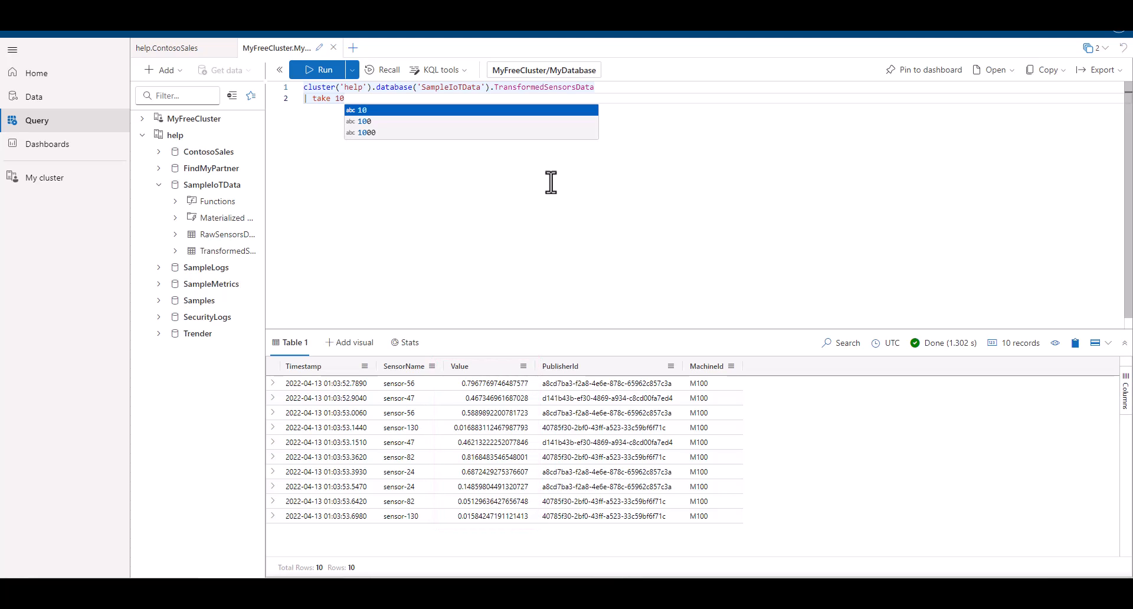
Append getschema to list the TransformedSensorsData table's columns and types
{"action": "type", "text": "getschema"}
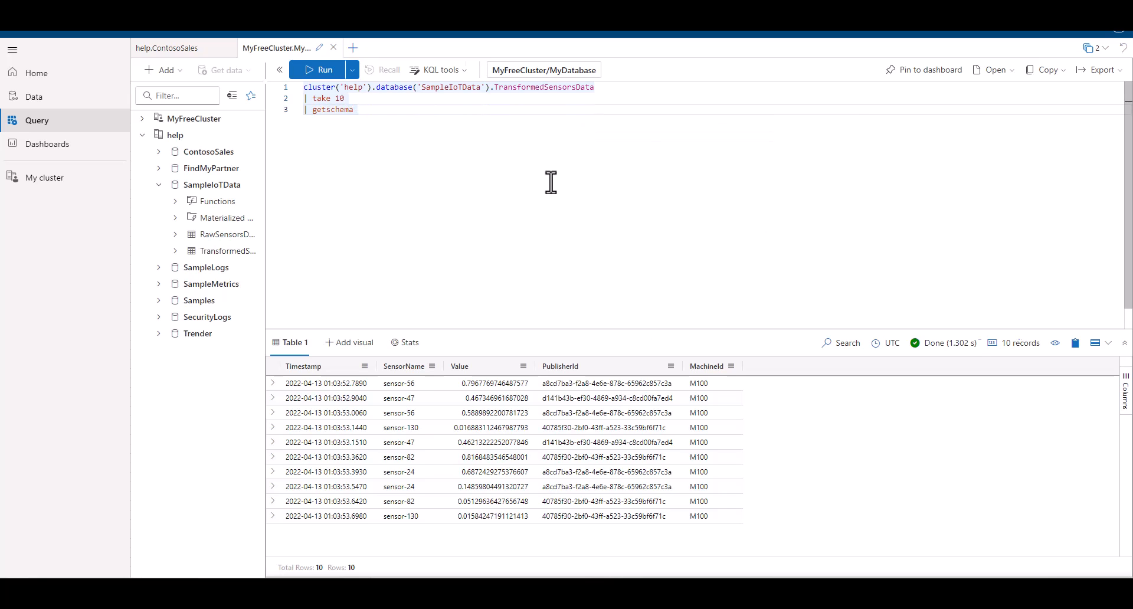
{"action": "left_click", "coordinate": [316, 69]}
{"action": "type", "text": "| project Timestamp"}
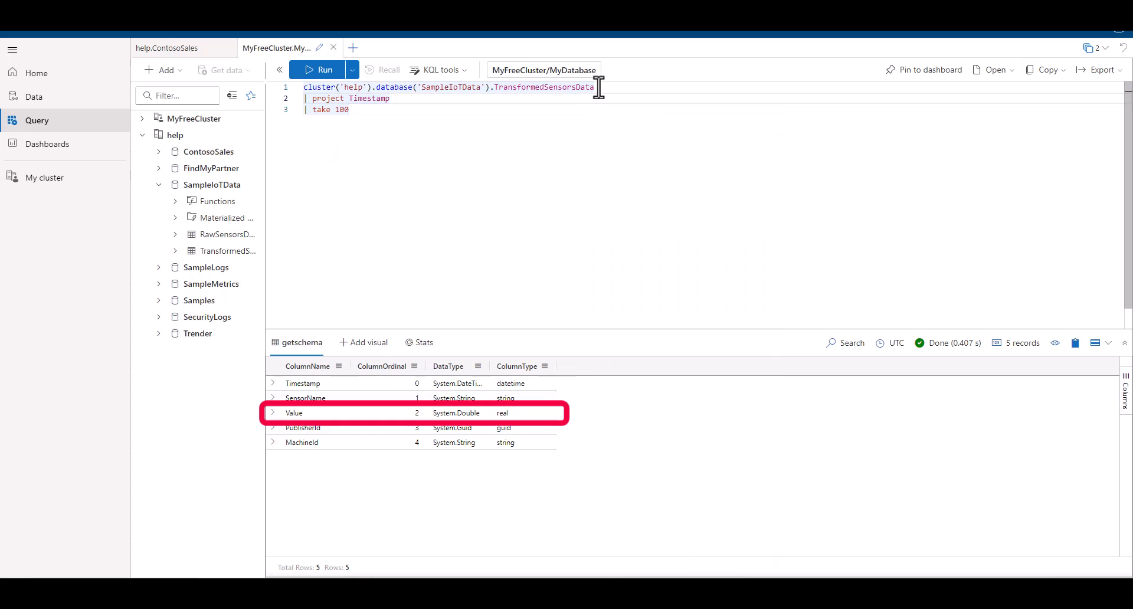
Project Timestamp, SensorName, SensorValue=round(Value, 2), PublisherId, MachineId and take 100 rows
{"action": "type", "text": ", SensorName, ro"}
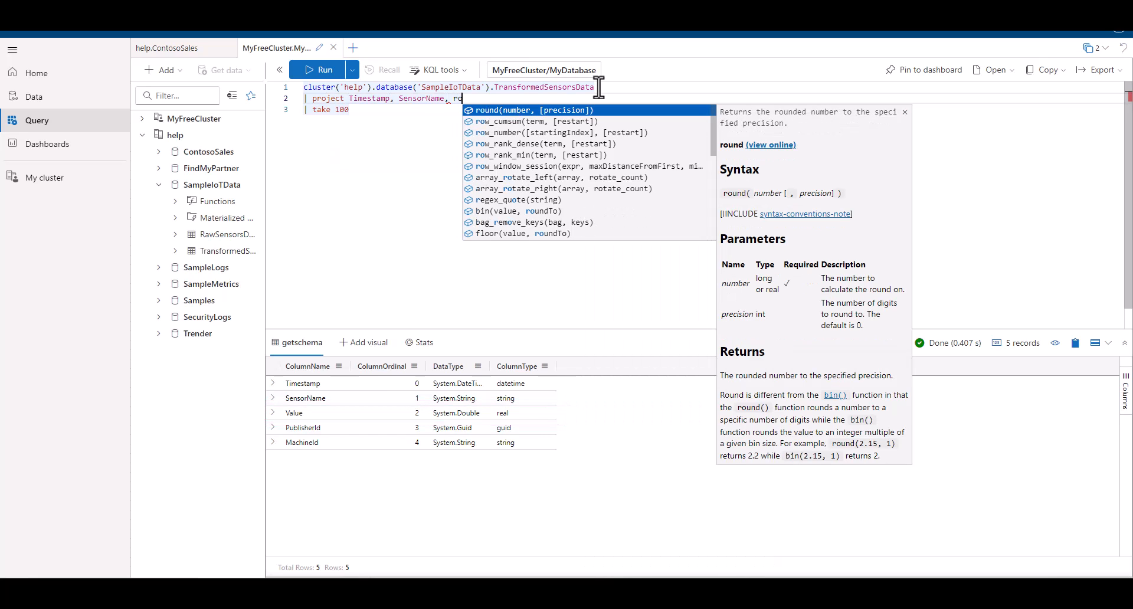
{"action": "type", "text": "round(Value,"}
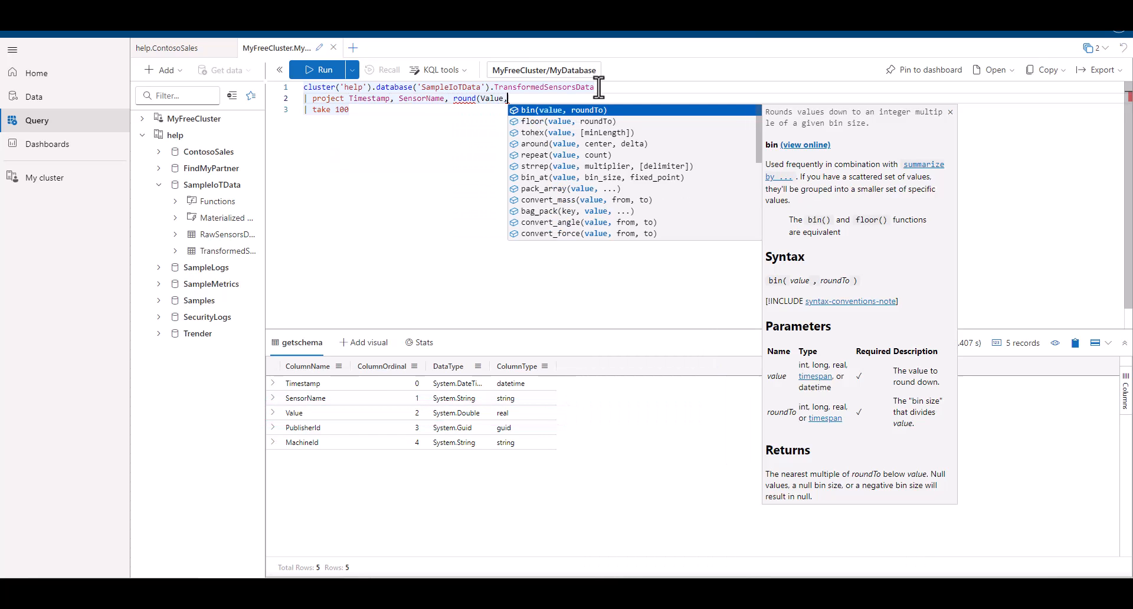
{"action": "type", "text": "2), P"}
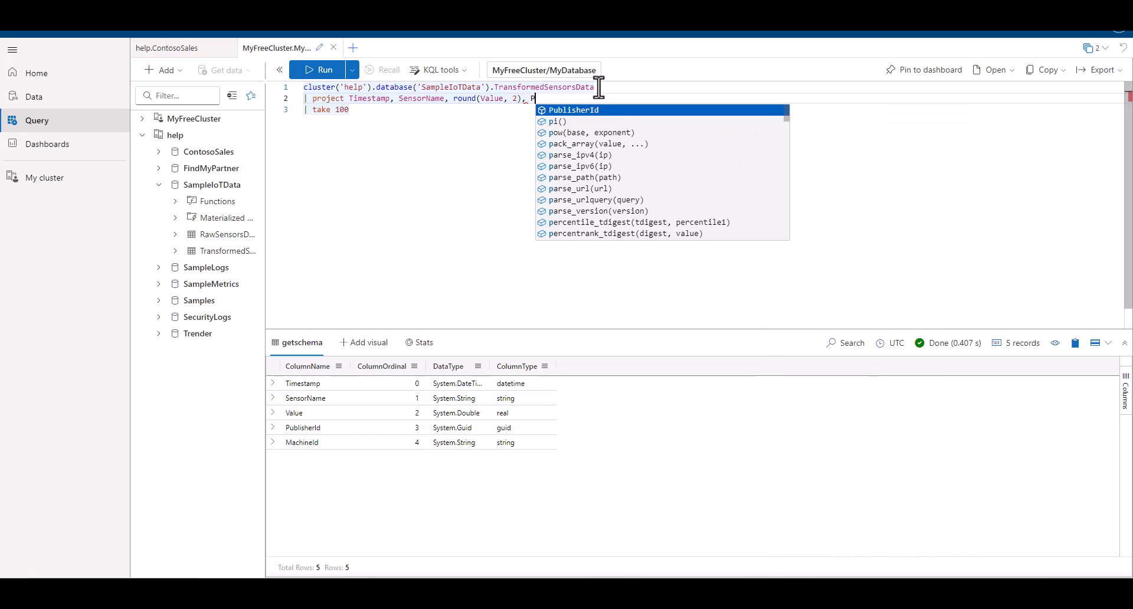
{"action": "type", "text": "ublisherId, M"}
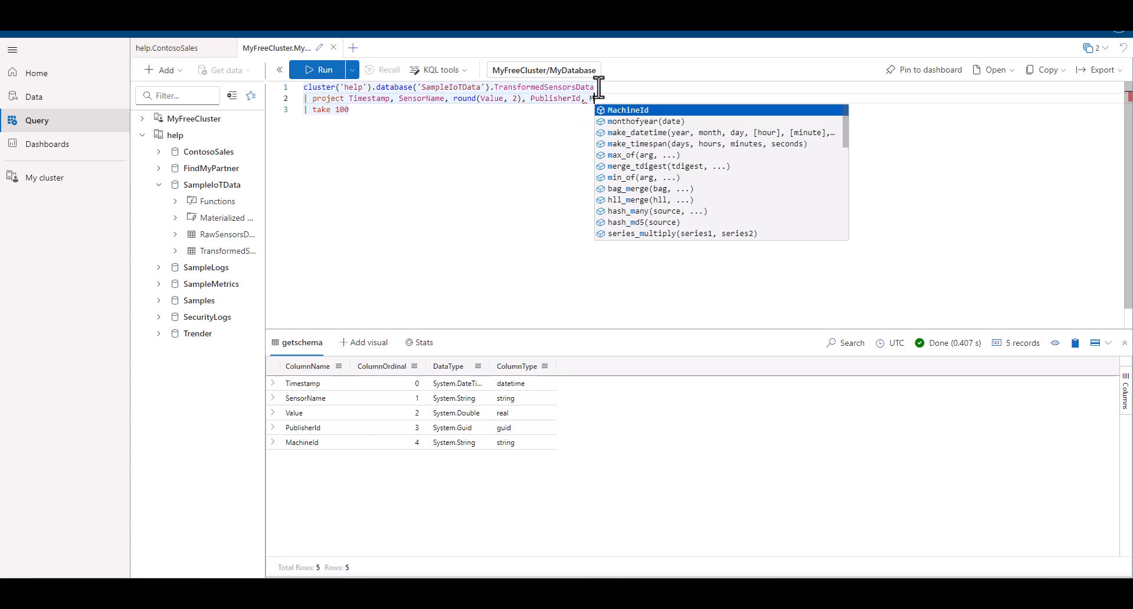
{"action": "left_click", "coordinate": [317, 69]}
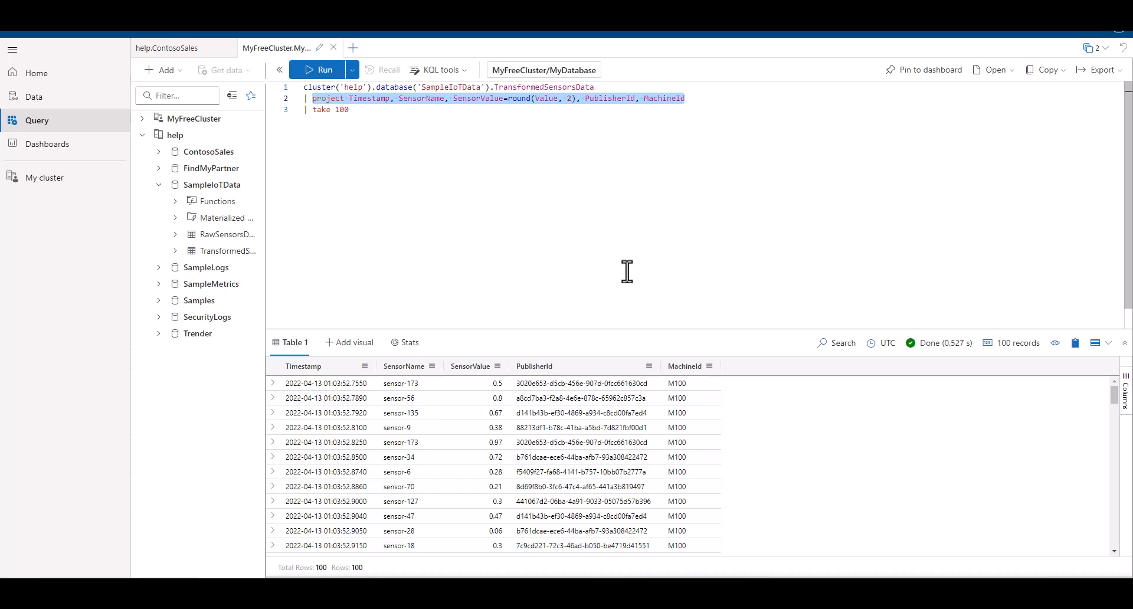
{"action": "type", "text": "su"}
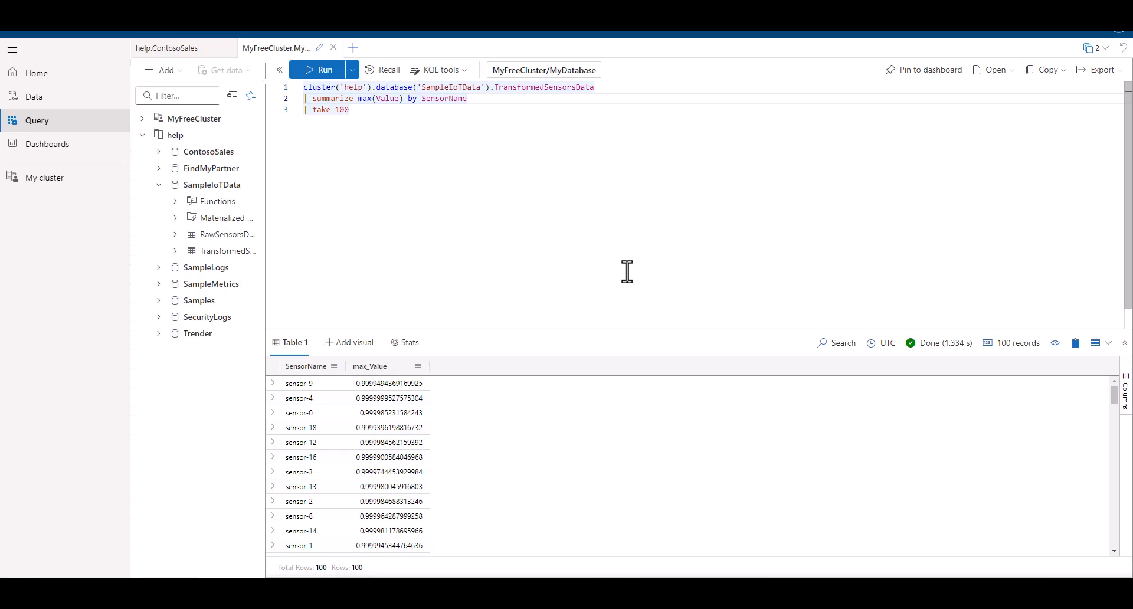
Select the max function name to rewrite it as arg_max
{"action": "double_click", "coordinate": [364, 98]}
{"action": "type", "text": "arg_"}
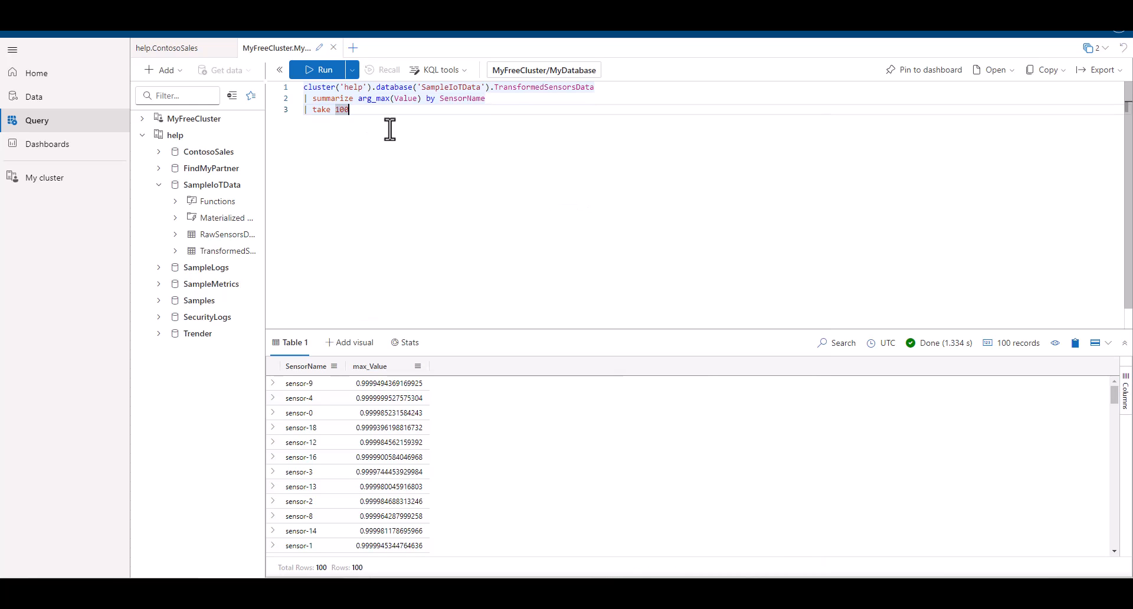
{"action": "mouse_move", "coordinate": [417, 129]}
{"action": "type", "text": ", *"}
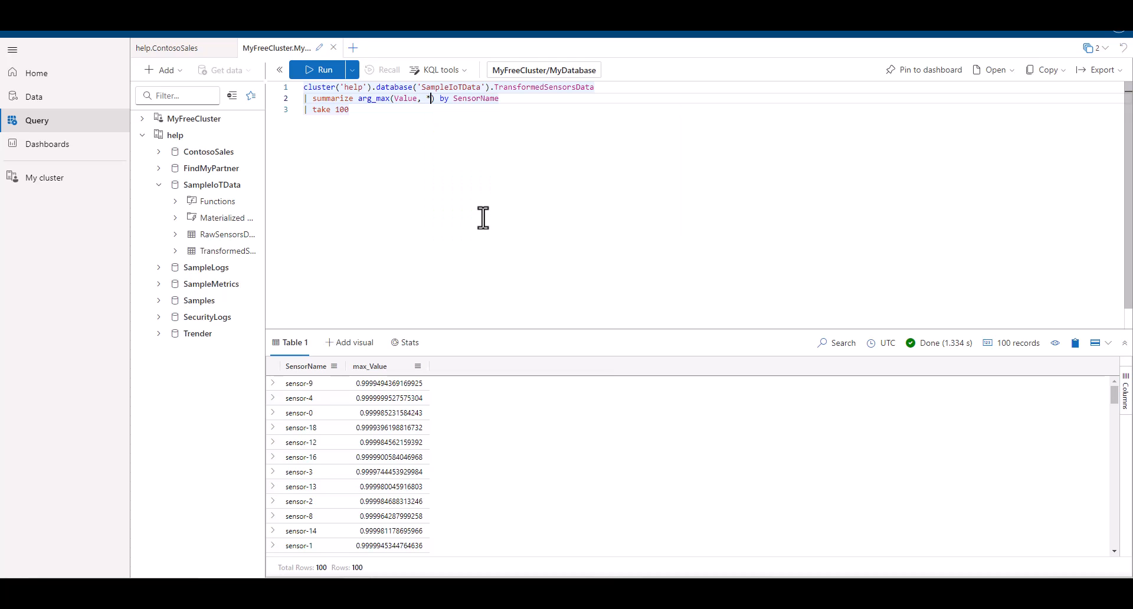
Run summarize arg_max(Value, *) by SensorName to return each sensor's full top record
{"action": "left_click", "coordinate": [318, 69]}
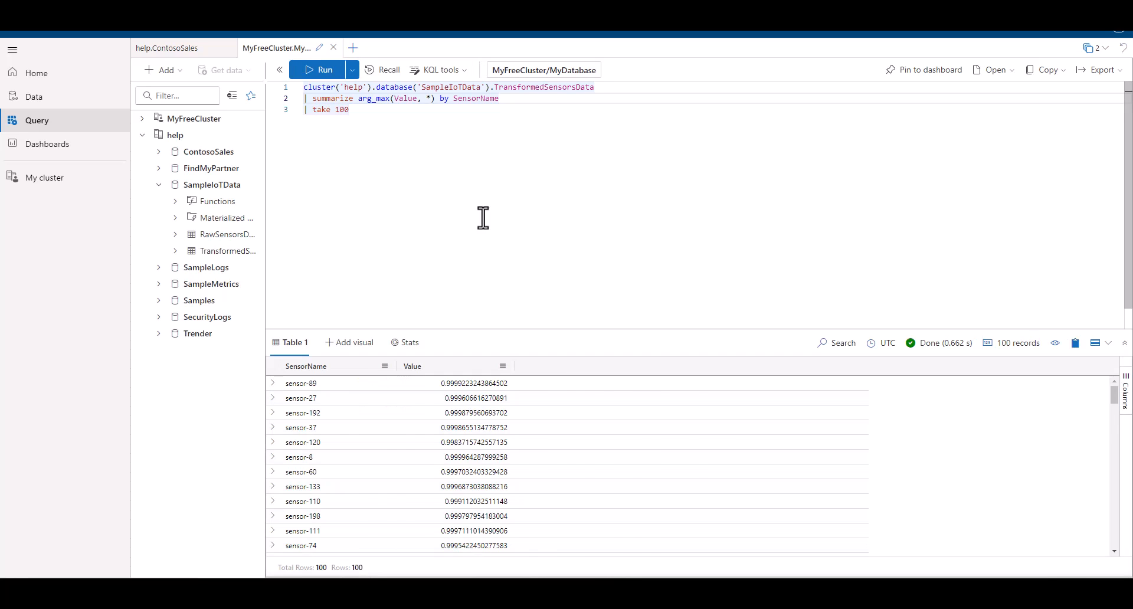
{"action": "left_click", "coordinate": [318, 70]}
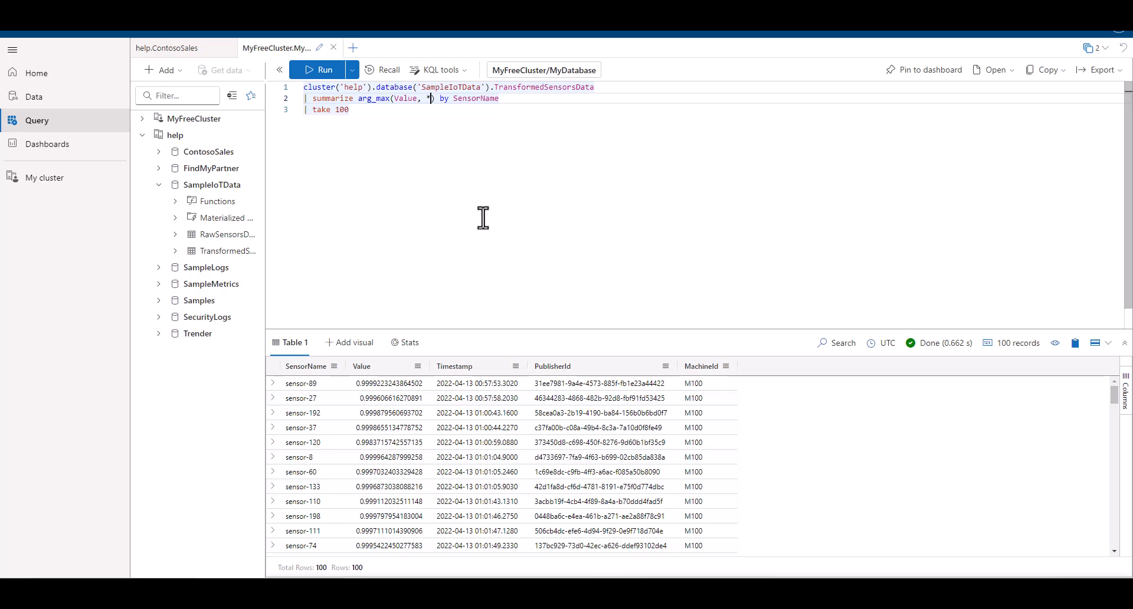
Run arg_max(Value, Timestamp) by SensorName to keep only Timestamp with the highest Value
{"action": "type", "text": "Timestamp"}
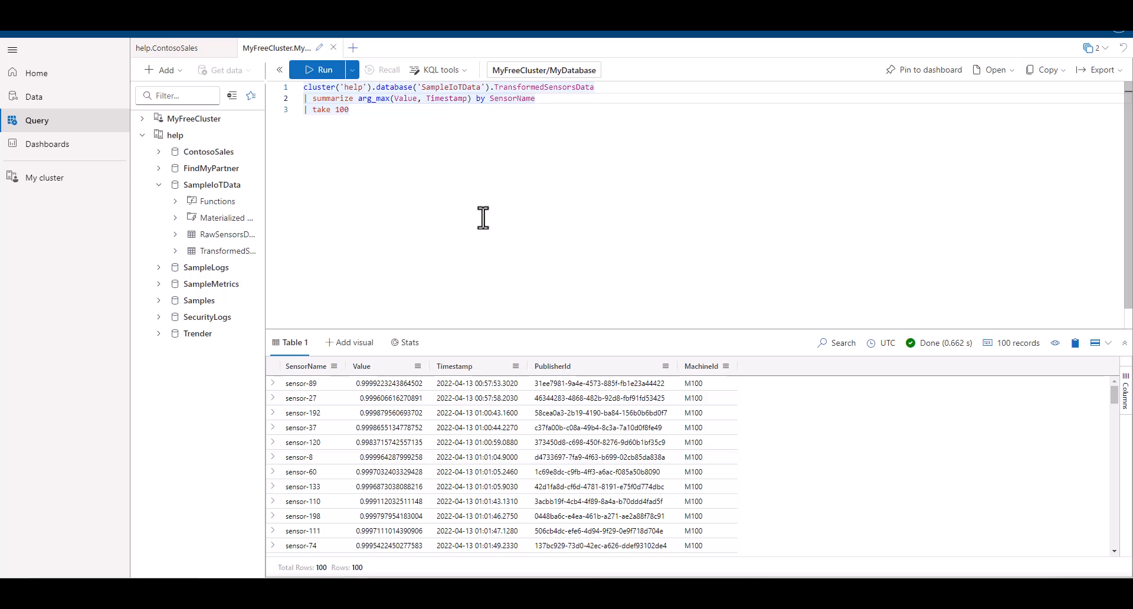
{"action": "left_click", "coordinate": [318, 70]}
{"action": "type", "text": "| sort"}
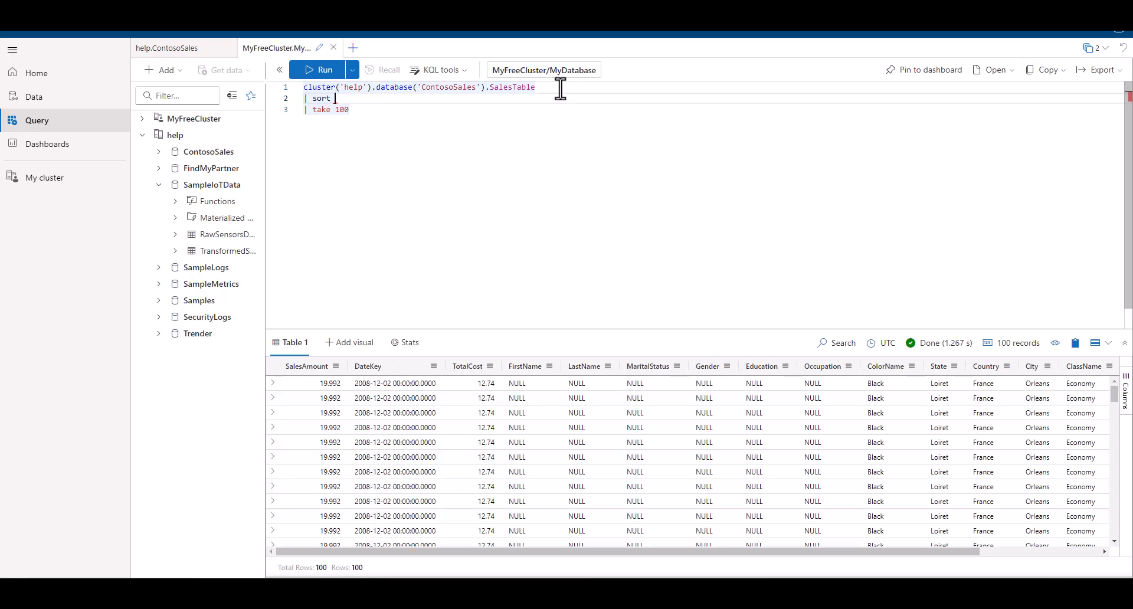
Filter SalesTable to FirstName "Aaron", LastName "Adams" and sort by FirstName asc, LastName asc
{"action": "type", "text": "by FirstName a"}
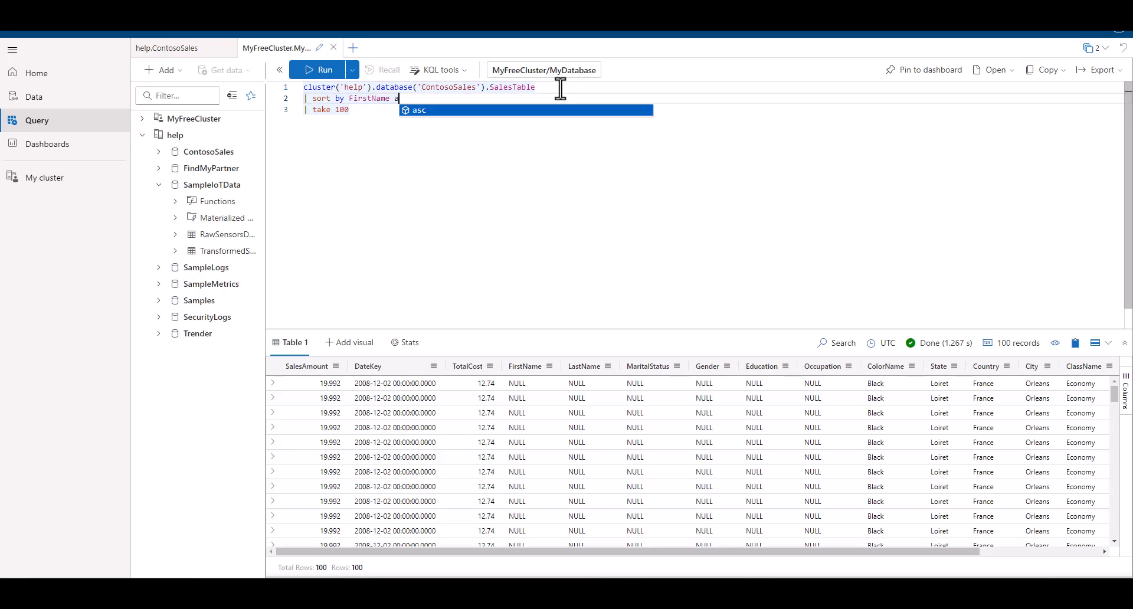
{"action": "type", "text": "sc, LastName"}
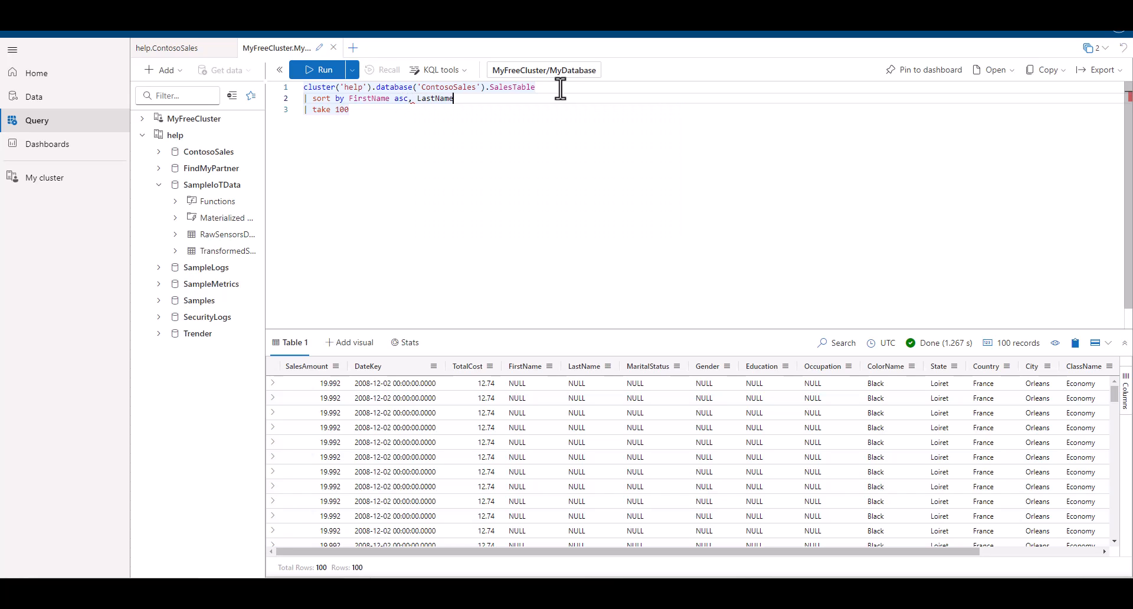
{"action": "type", "text": "asc"}
{"action": "type", "text": "| where"}
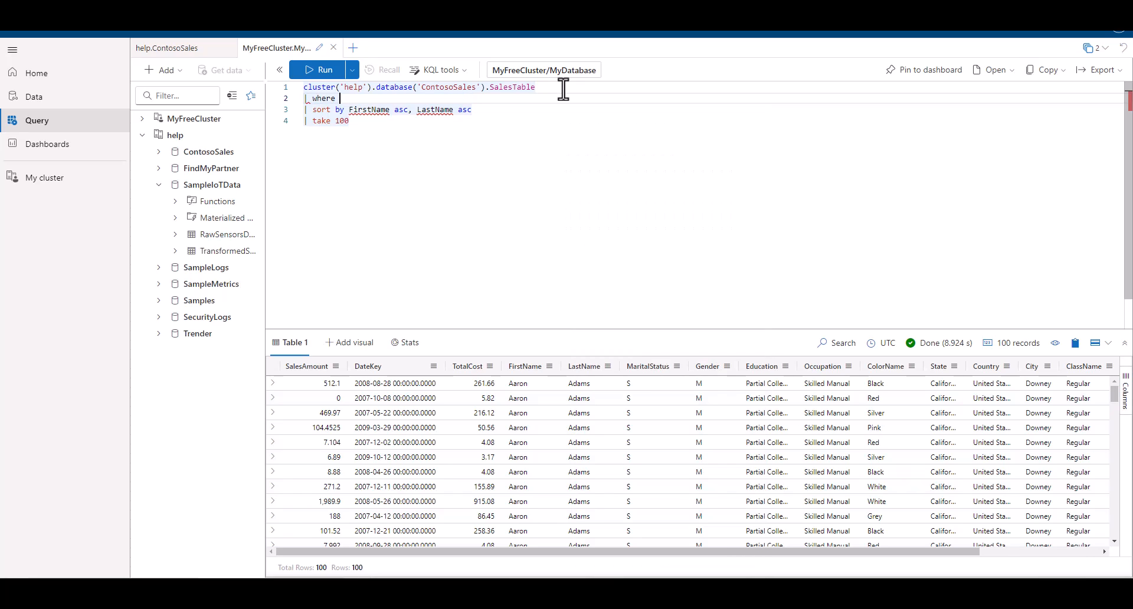
{"action": "type", "text": "FirstName == \"Aaron\""}
{"action": "type", "text": "and LastName == \"Adams"}
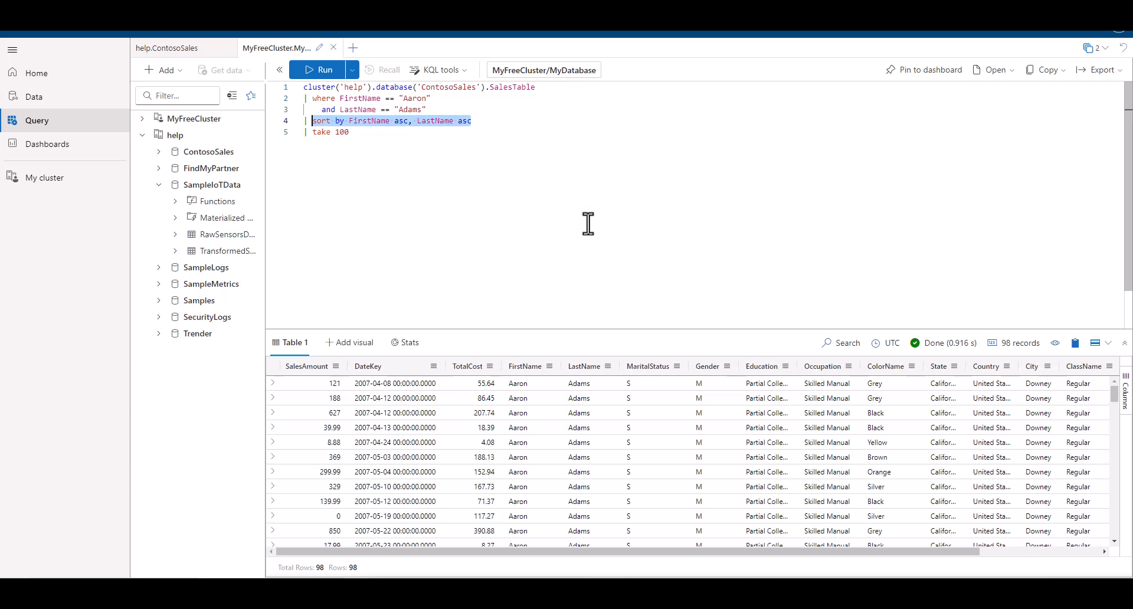
Summarize arg_max(TotalCost, *) by FirstName, LastName and run it
{"action": "type", "text": "summarize arg_max()"}
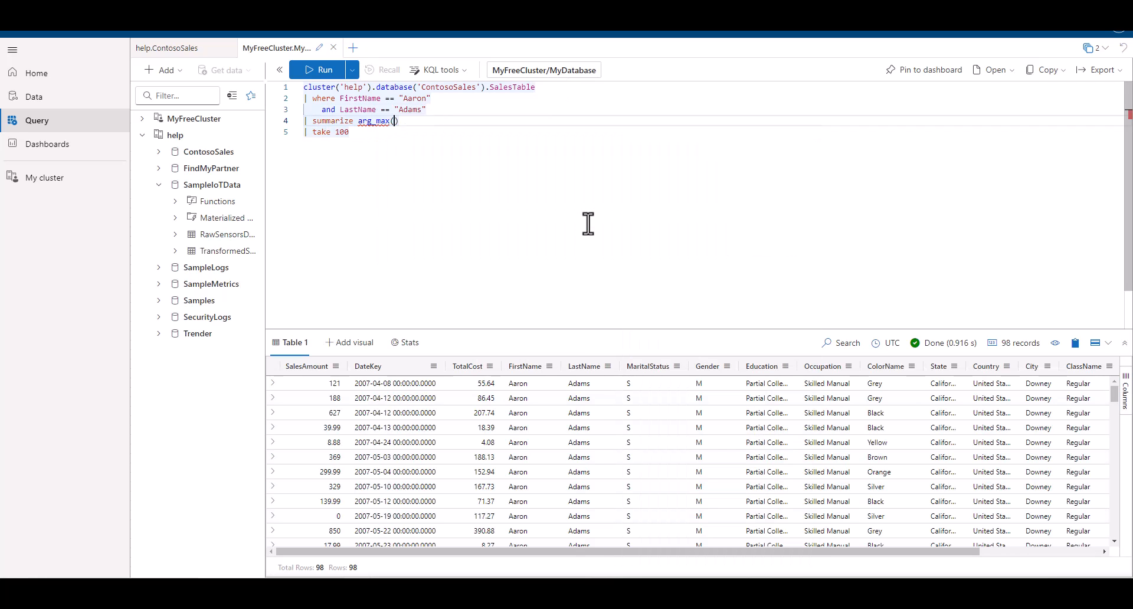
{"action": "type", "text": "TotalCost,"}
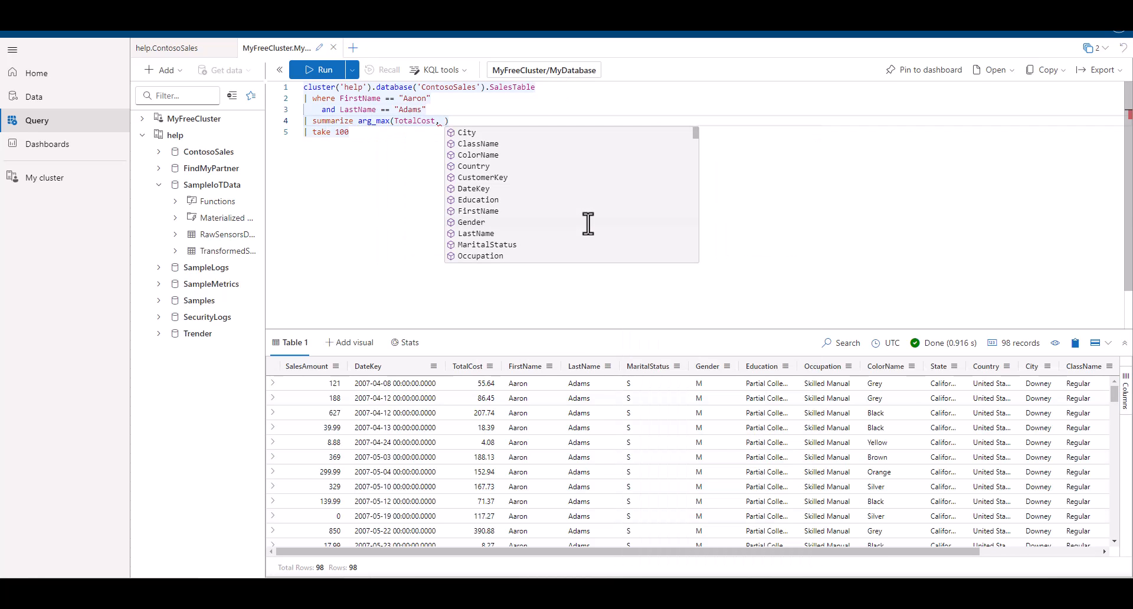
{"action": "type", "text": "by FirstName, LastName"}
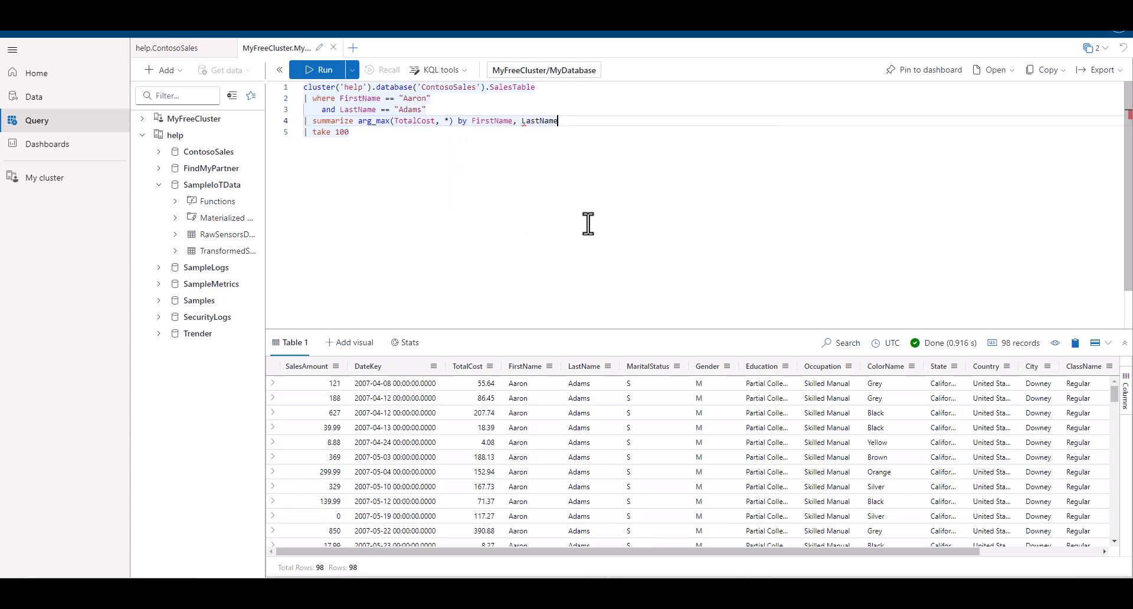
{"action": "left_click", "coordinate": [324, 69]}
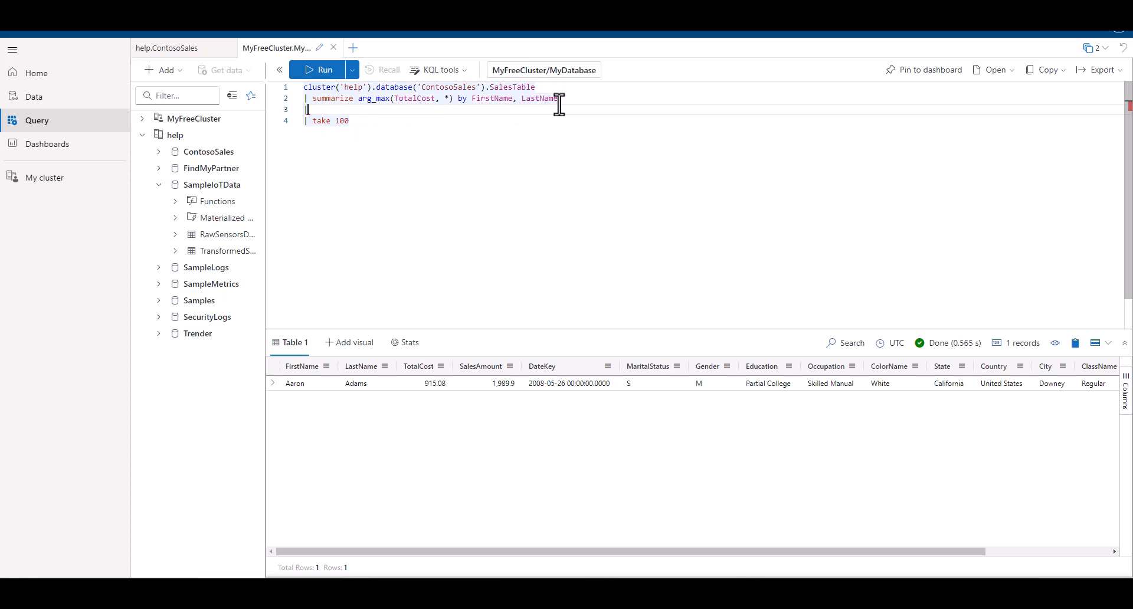
Add sort by FirstName asc, LastName asc to the summarized sales and rerun
{"action": "type", "text": "sort b"}
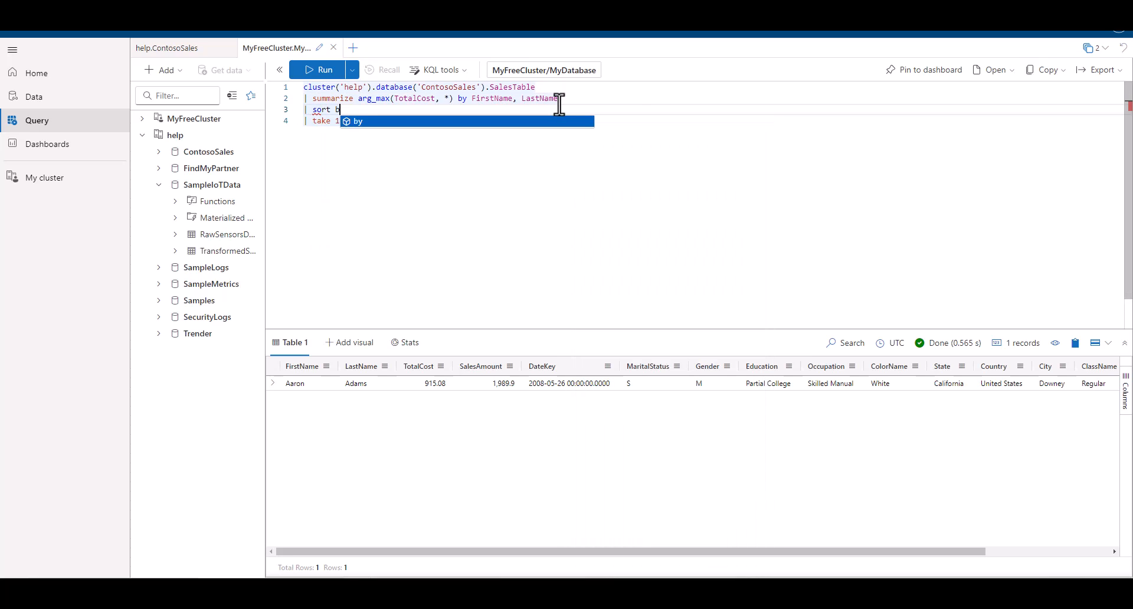
{"action": "type", "text": "by FirstName,"}
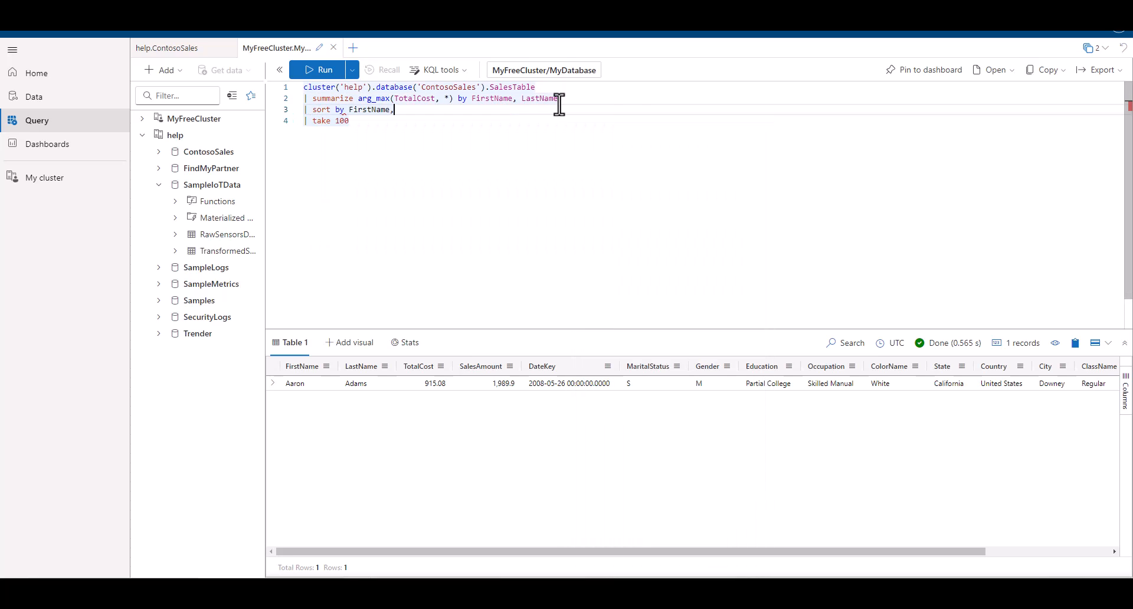
{"action": "type", "text": "LastName"}
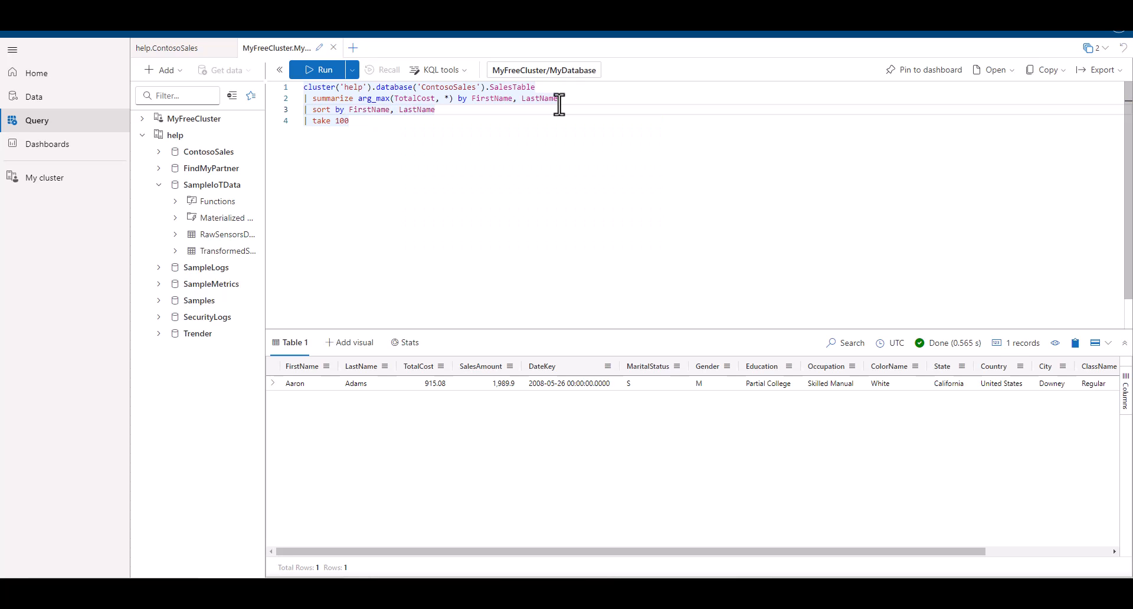
{"action": "left_click", "coordinate": [323, 69]}
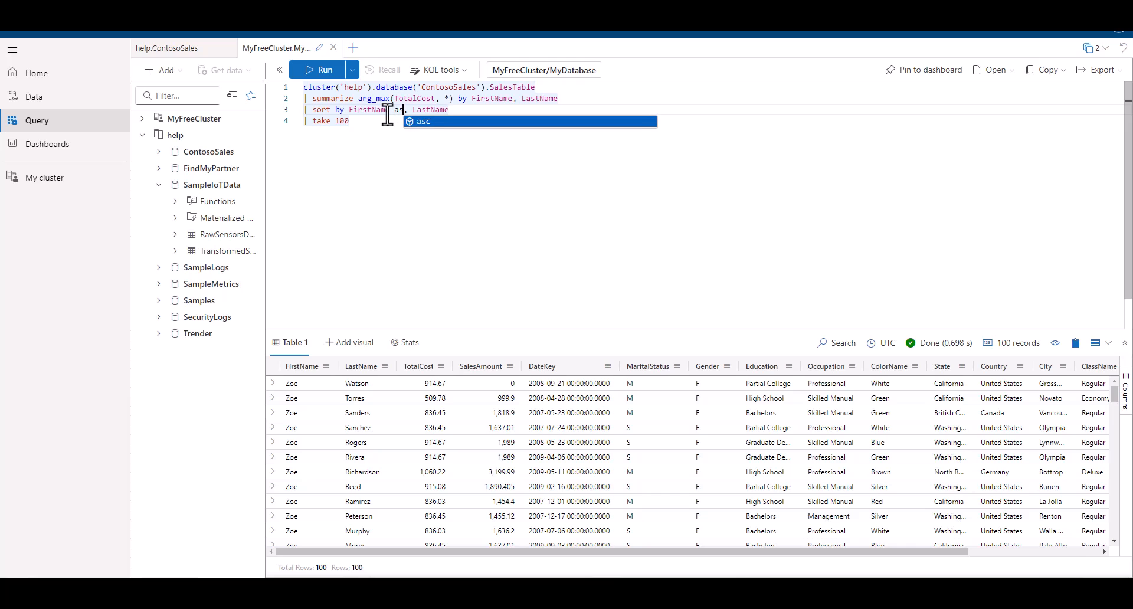
{"action": "type", "text": "asc"}
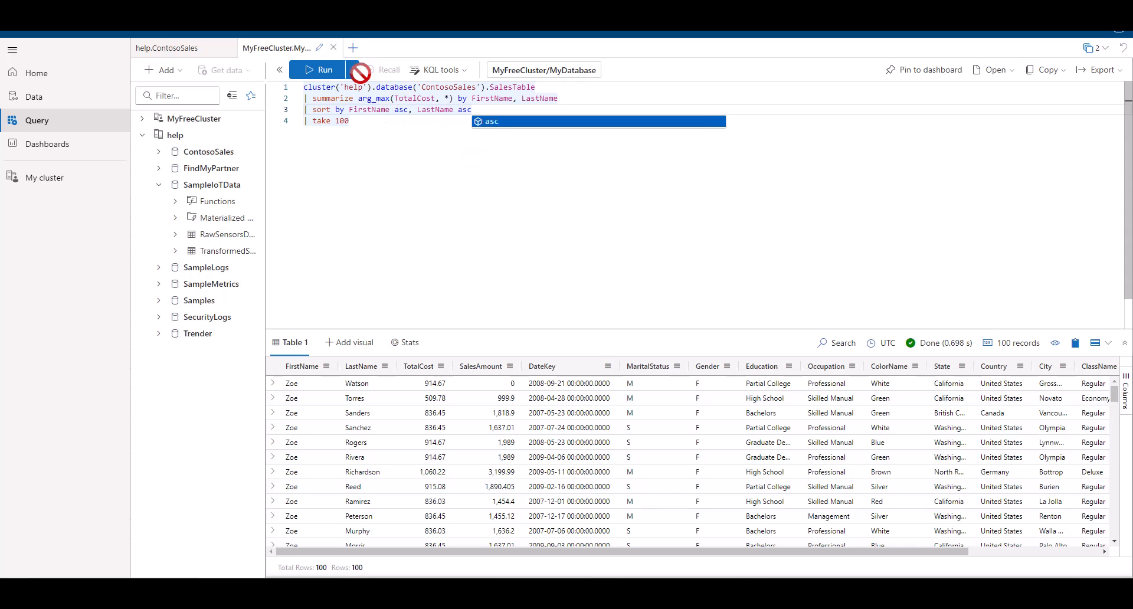
{"action": "left_click", "coordinate": [323, 70]}
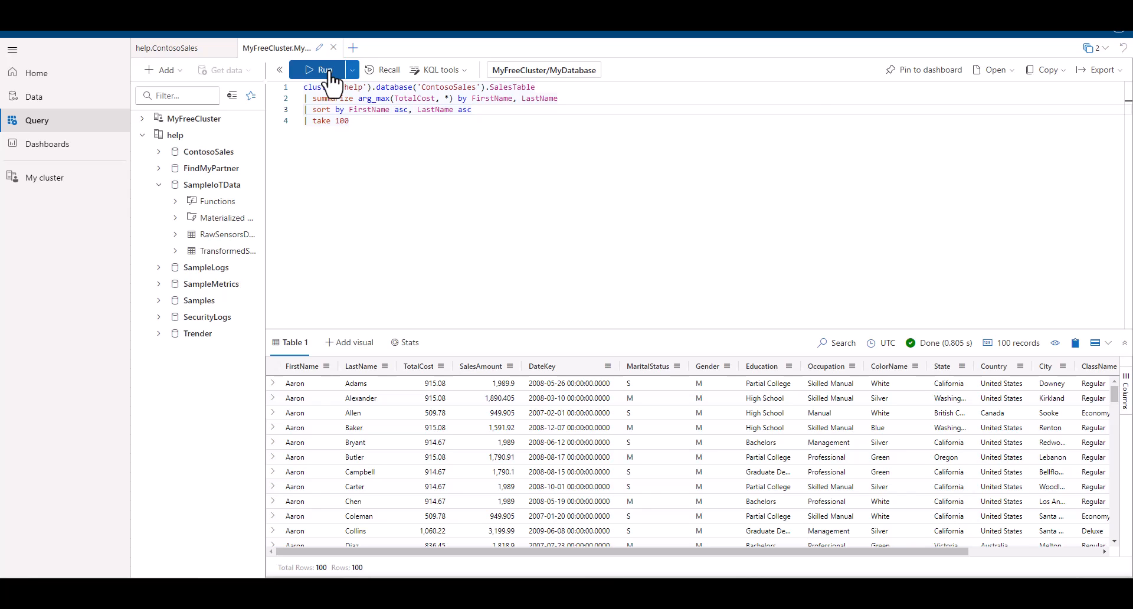
{"action": "mouse_move", "coordinate": [510, 122]}
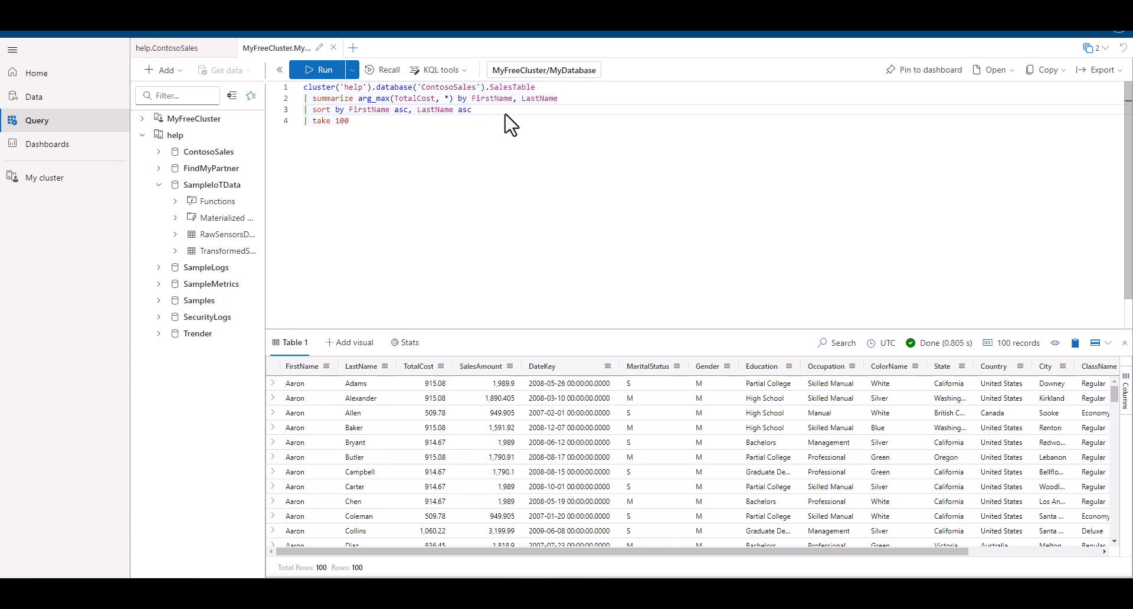
{"action": "mouse_move", "coordinate": [859, 95]}
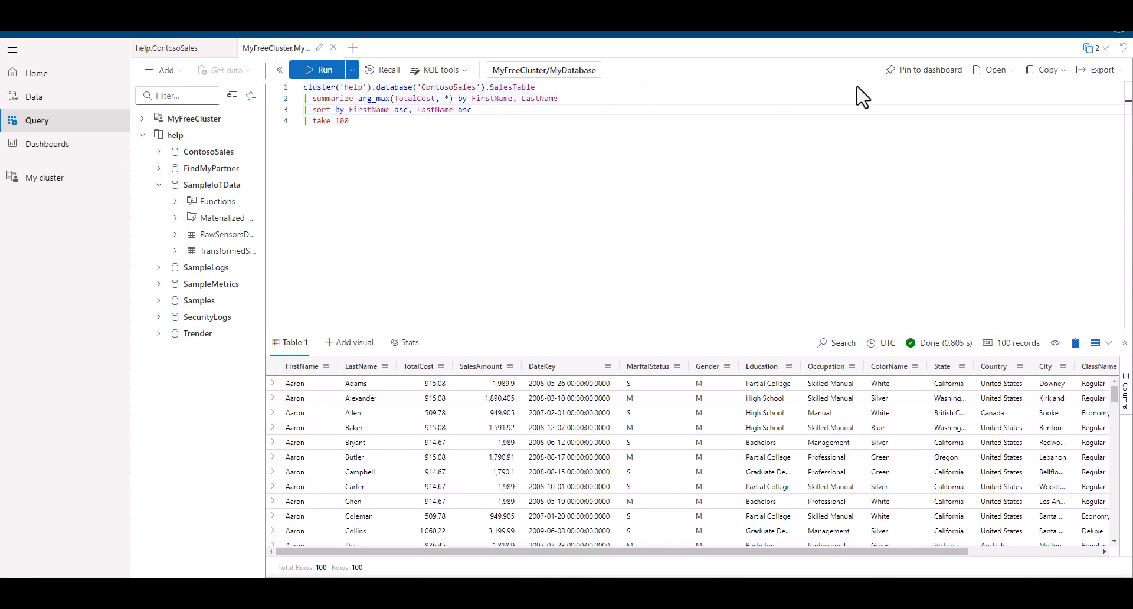
{"action": "mouse_move", "coordinate": [374, 149]}
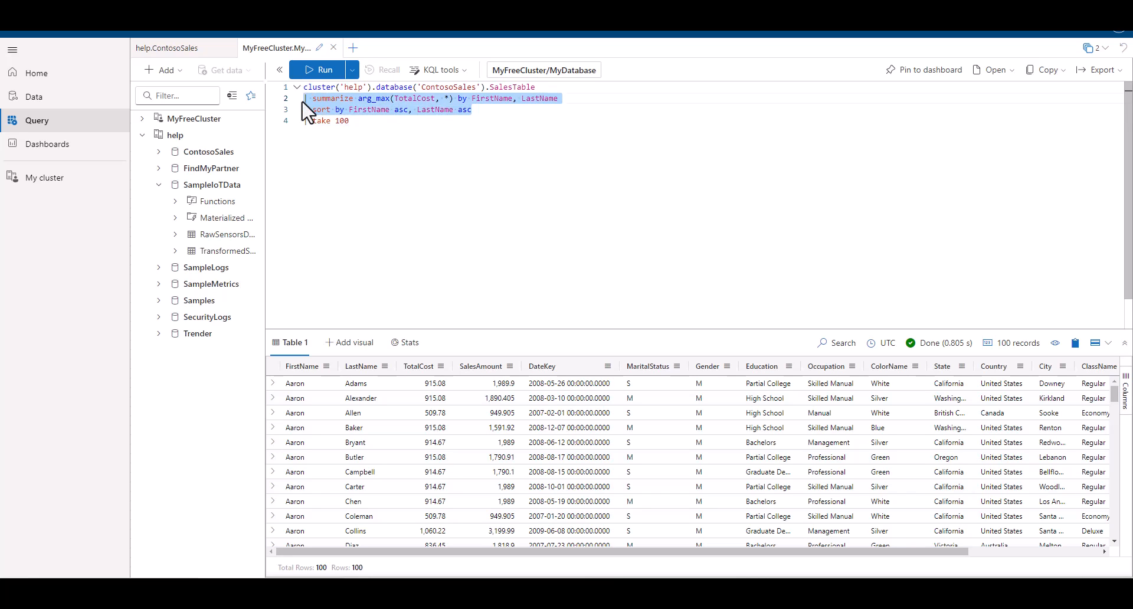
Delete the summarize and sort lines and query cluster('help').database('ContosoSales').Customers
{"action": "key", "text": "Delete"}
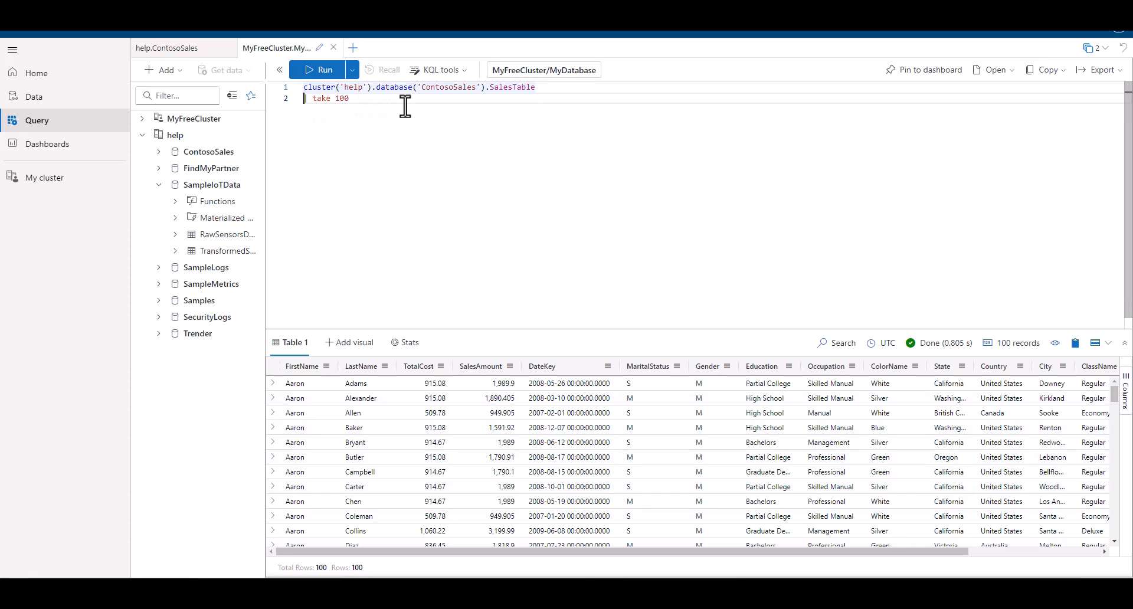
{"action": "mouse_move", "coordinate": [460, 97]}
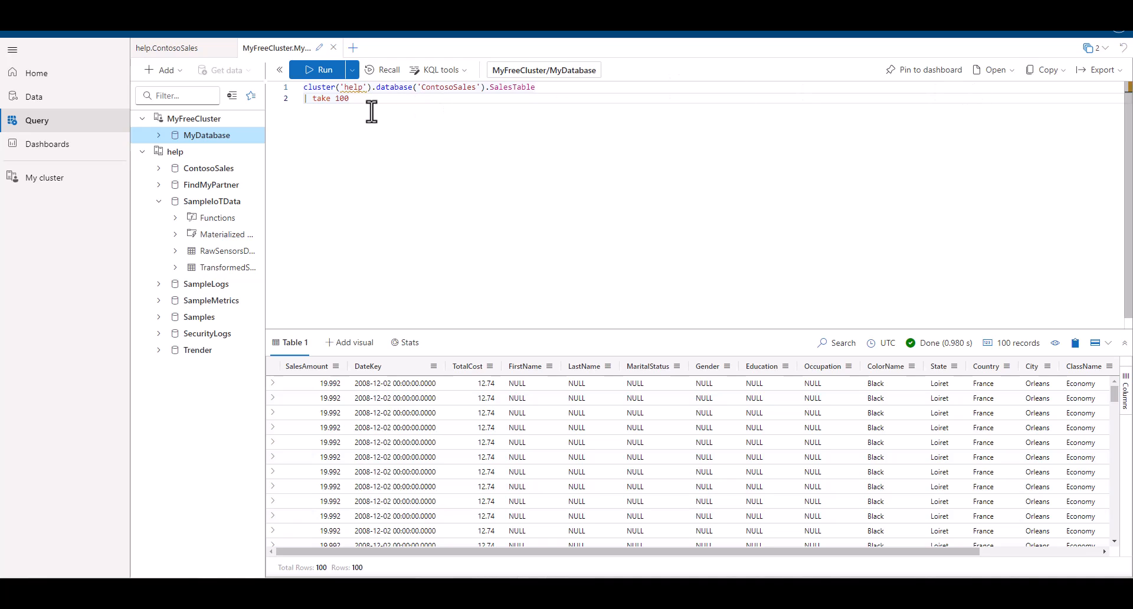
{"action": "mouse_move", "coordinate": [367, 115]}
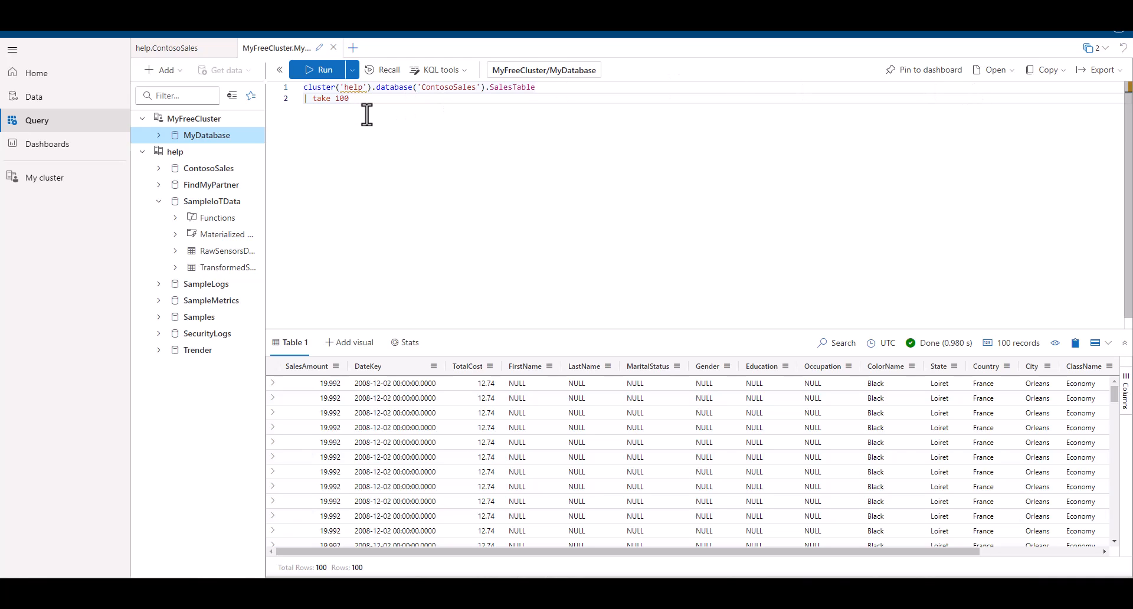
{"action": "type", "text": "cluster('help').database('ContosoSales').SalesTable"}
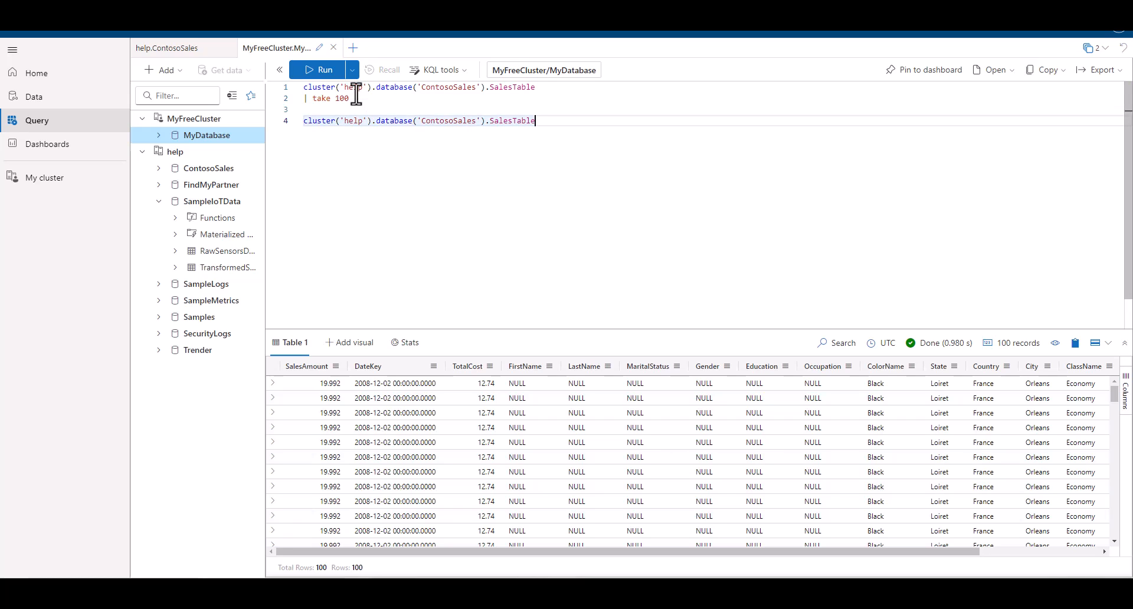
{"action": "type", "text": ".Customers"}
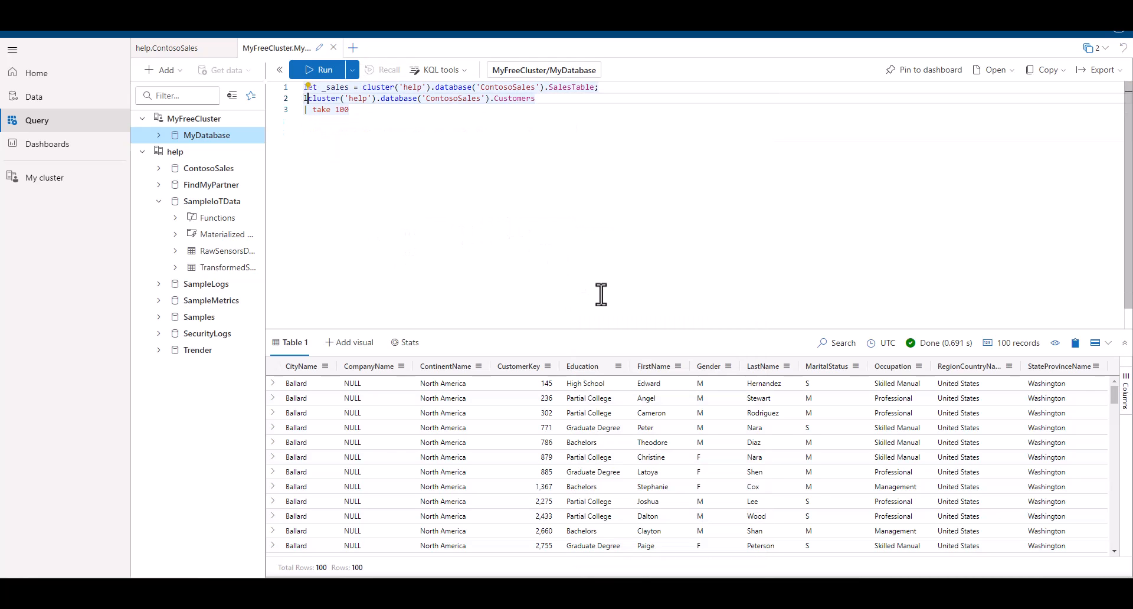
Define let _customers and run union _sales, _customers with take 100
{"action": "type", "text": "let _customers ="}
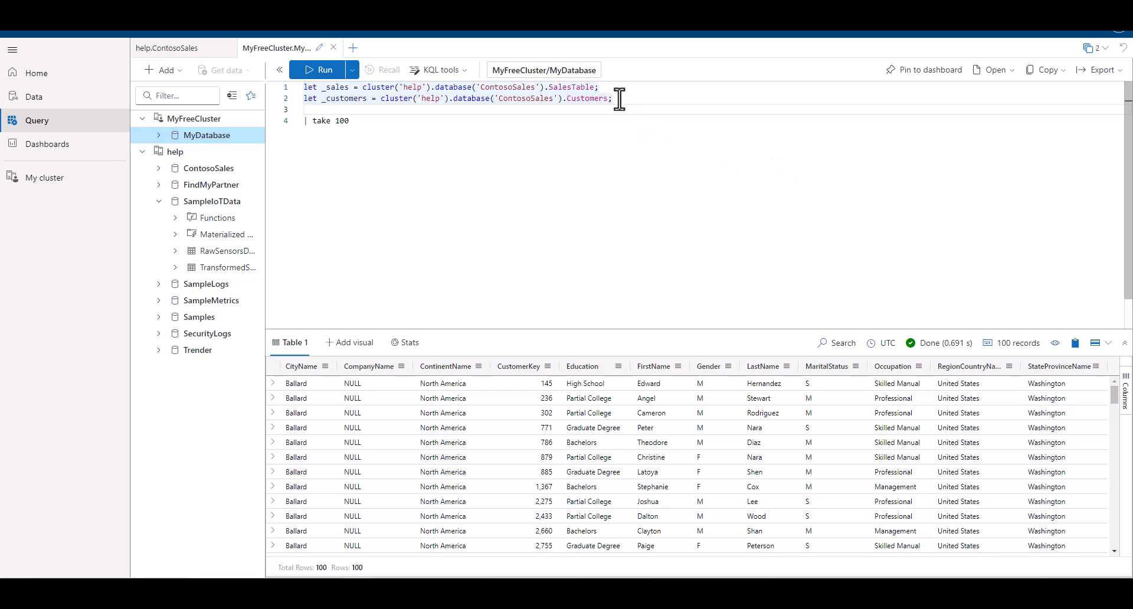
{"action": "type", "text": "union"}
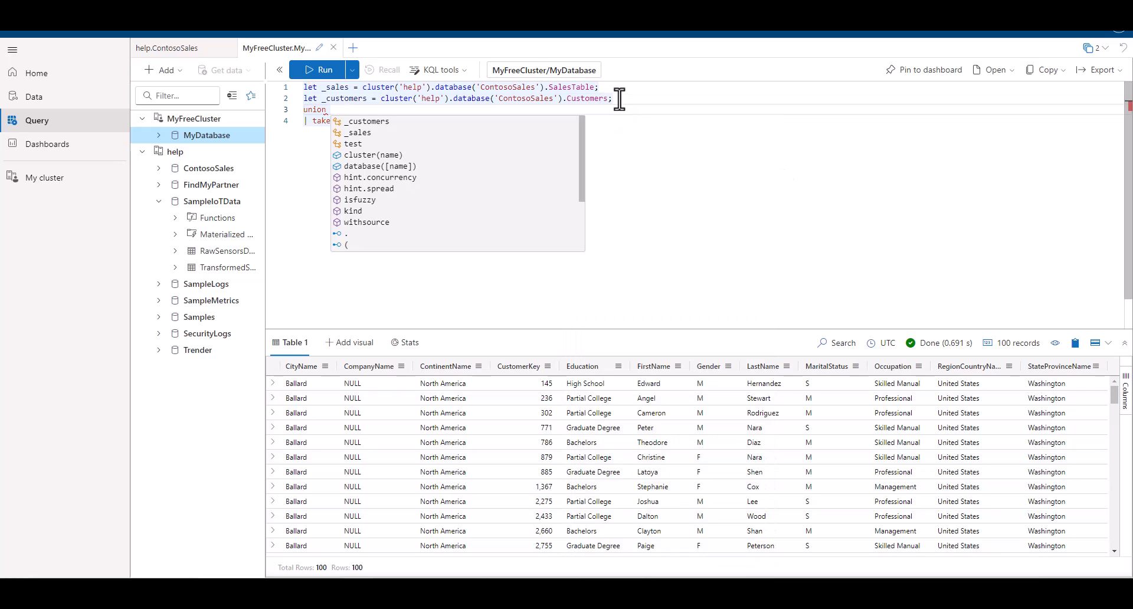
{"action": "type", "text": "_sales, _customers"}
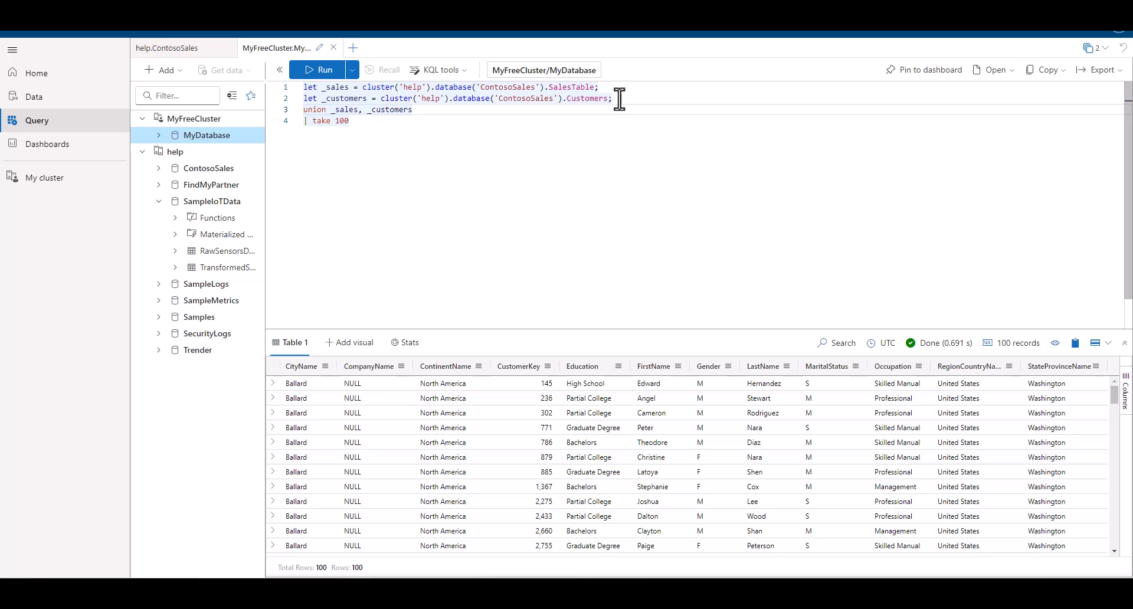
{"action": "left_click", "coordinate": [319, 70]}
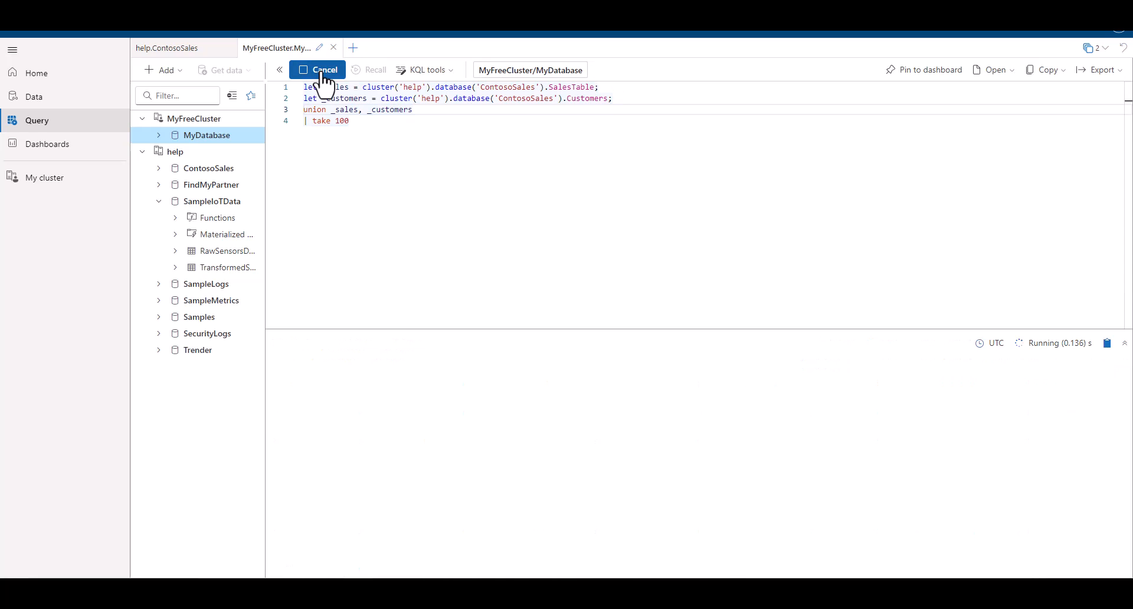
{"action": "left_click", "coordinate": [317, 68]}
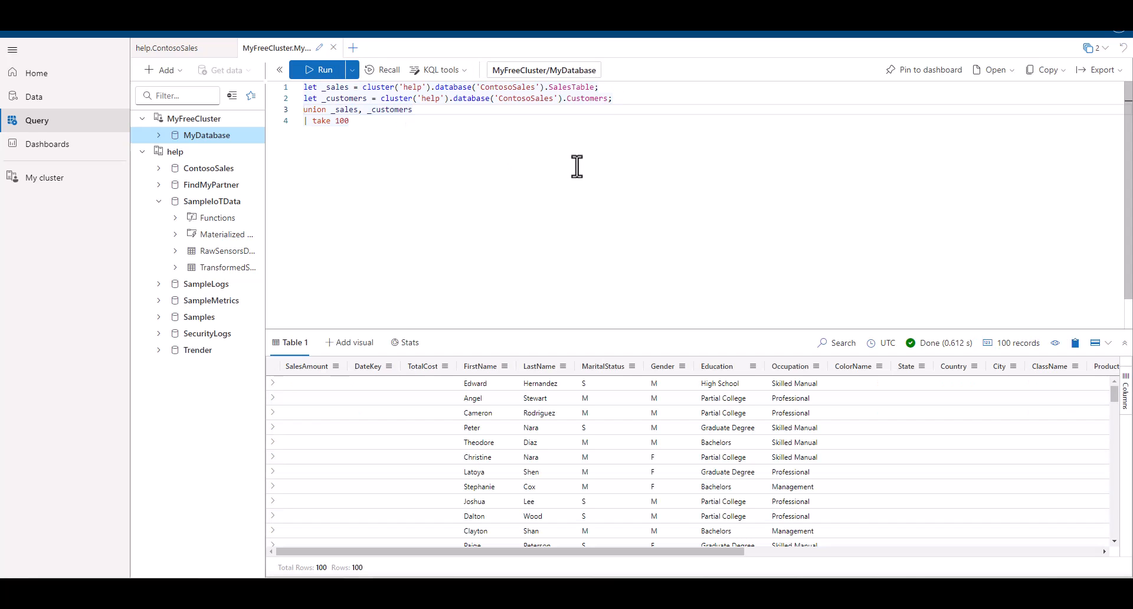
{"action": "mouse_move", "coordinate": [355, 545]}
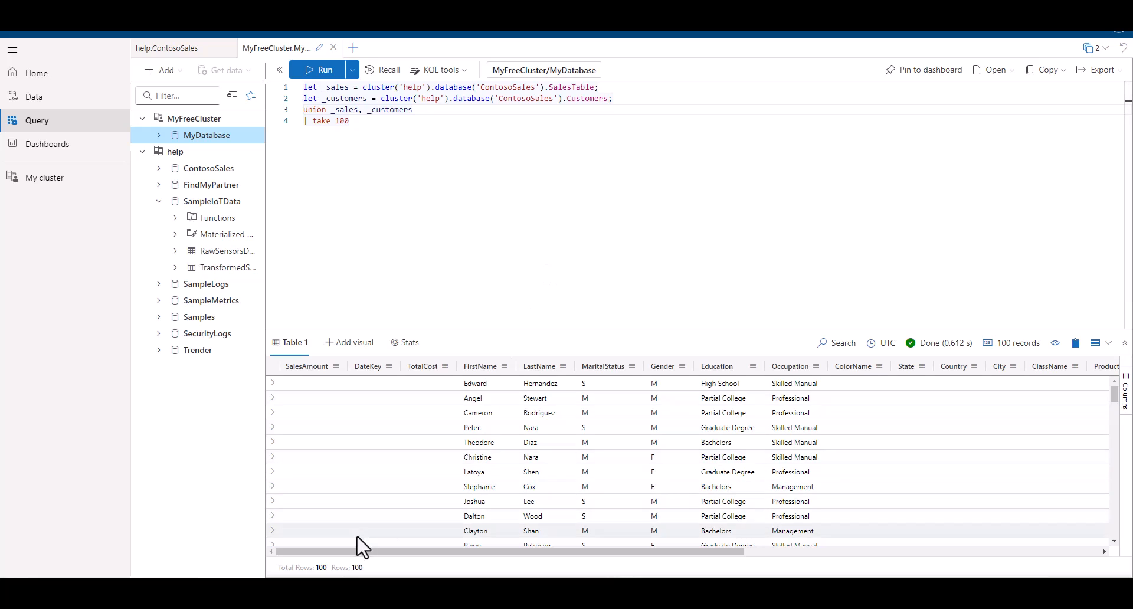
{"action": "scroll", "scroll_direction": "right", "scroll_amount": 3}
{"action": "type", "text": "| sort by FirstName"}
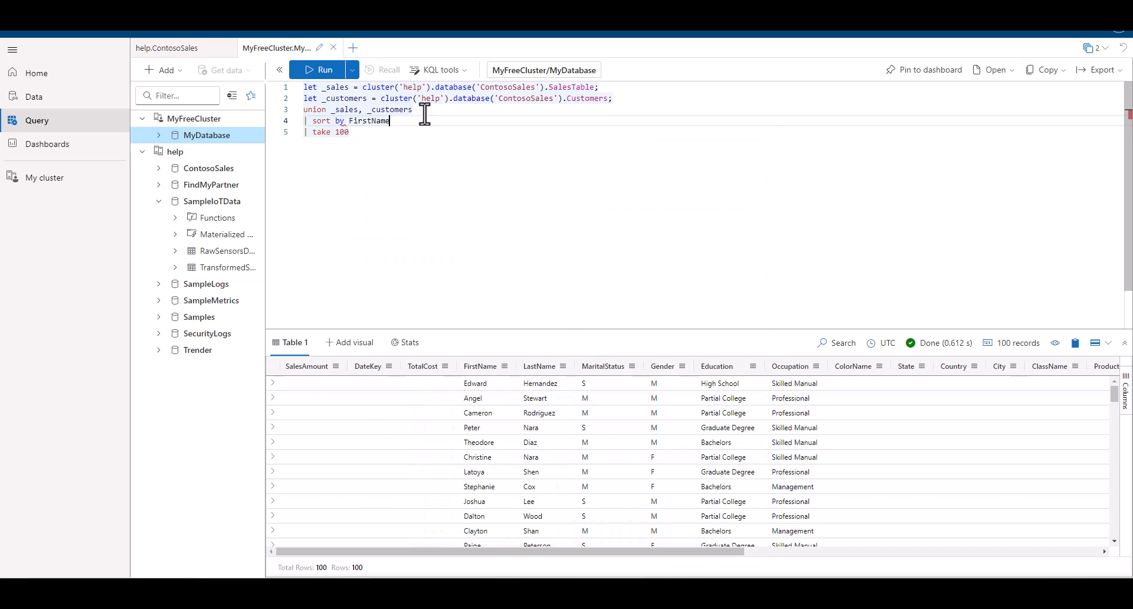
Add a sort by FirstName asc, LastName asc, City to the union and run it
{"action": "type", "text": ", LastName, c"}
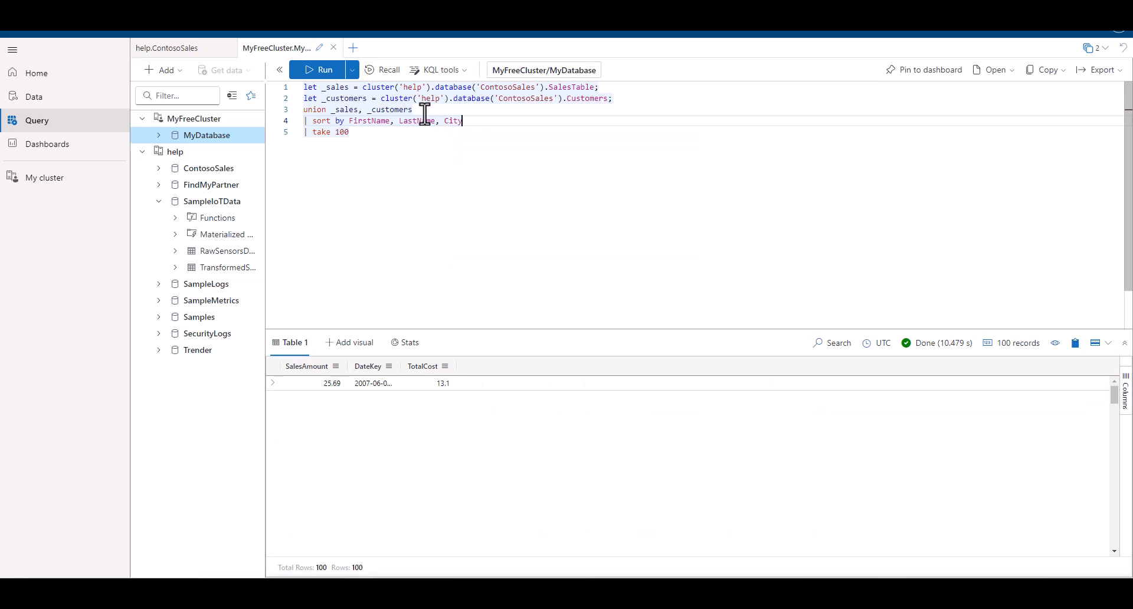
{"action": "type", "text": "asc"}
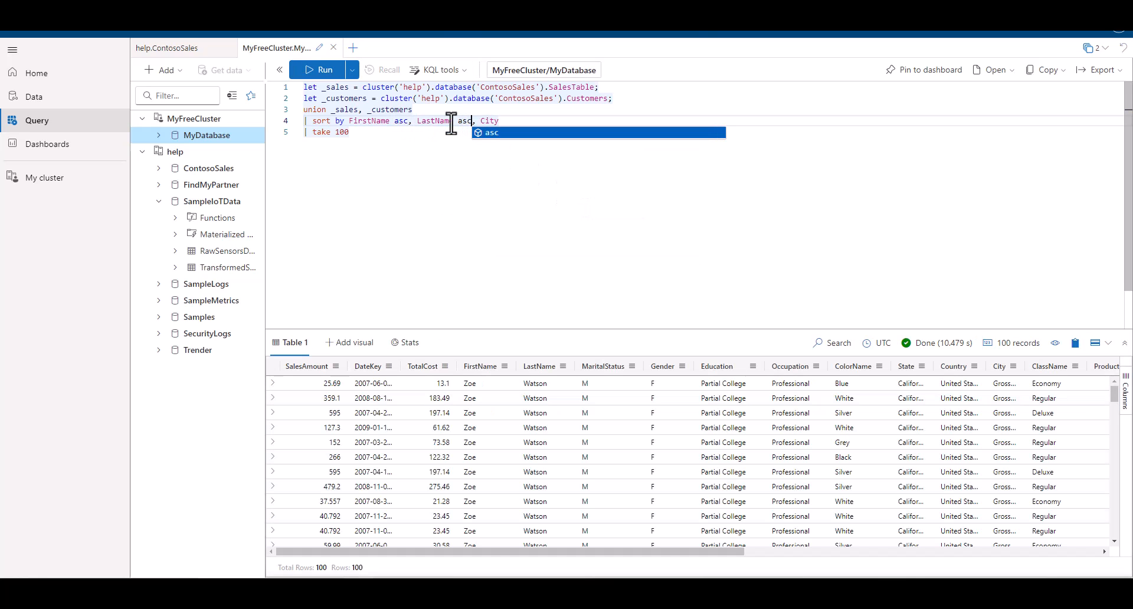
{"action": "left_click", "coordinate": [317, 69]}
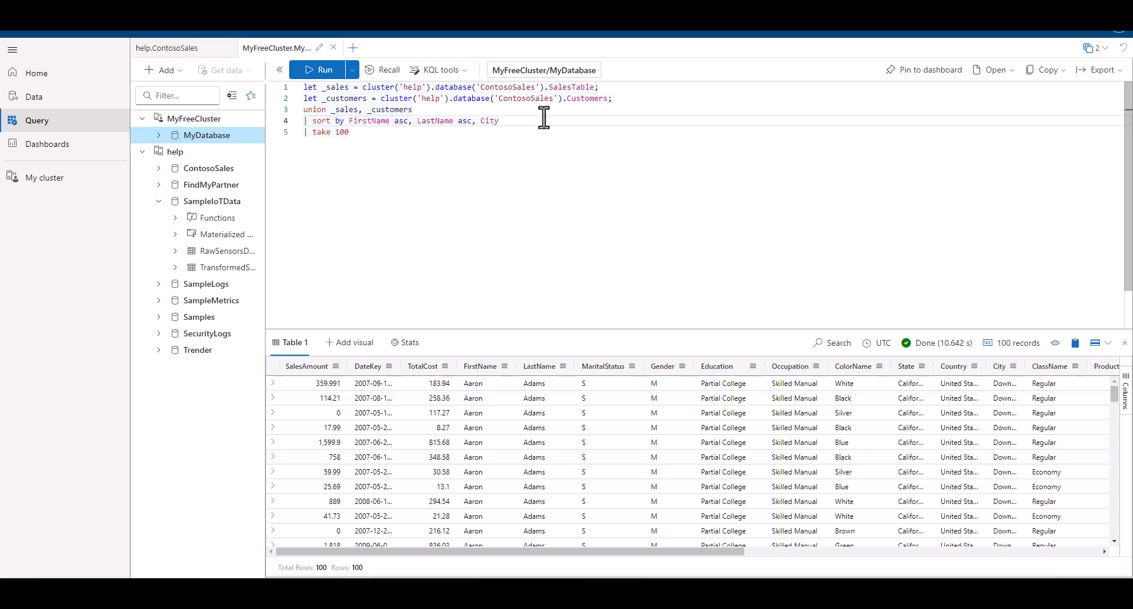
Scroll through the 100 sorted result rows and across their columns
{"action": "scroll", "scroll_direction": "down", "scroll_amount": 3}
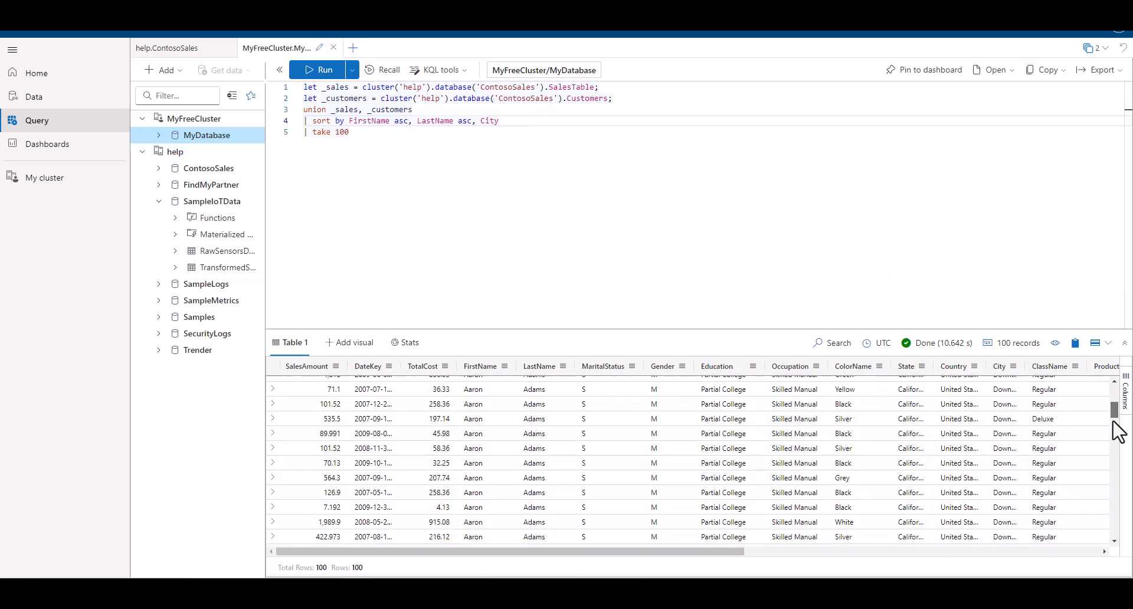
{"action": "scroll", "scroll_direction": "down", "scroll_amount": 3}
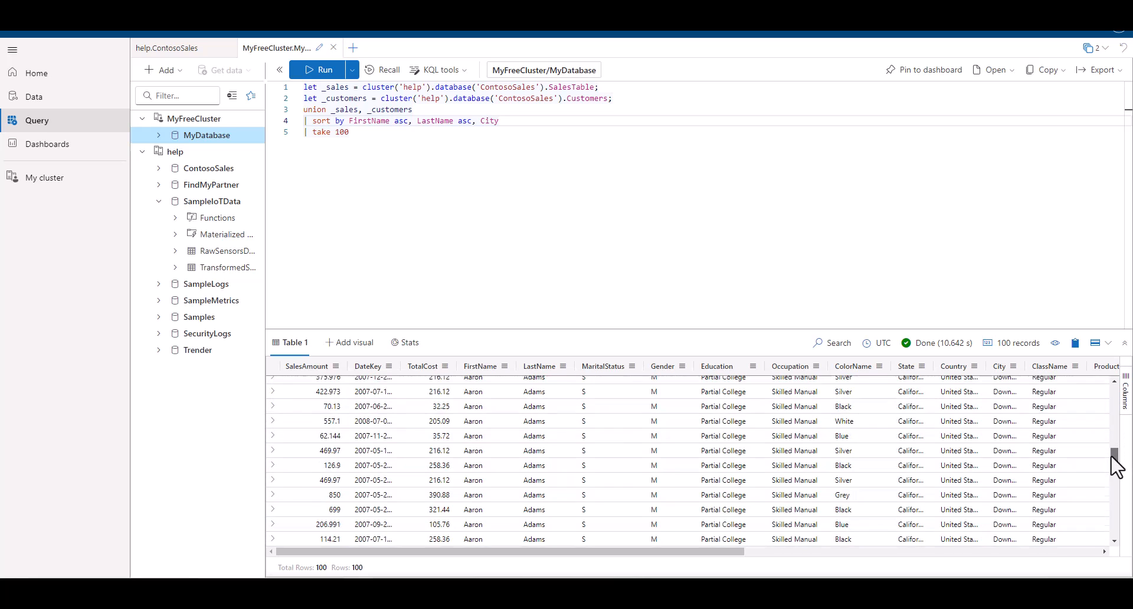
{"action": "scroll", "scroll_direction": "down", "scroll_amount": 3}
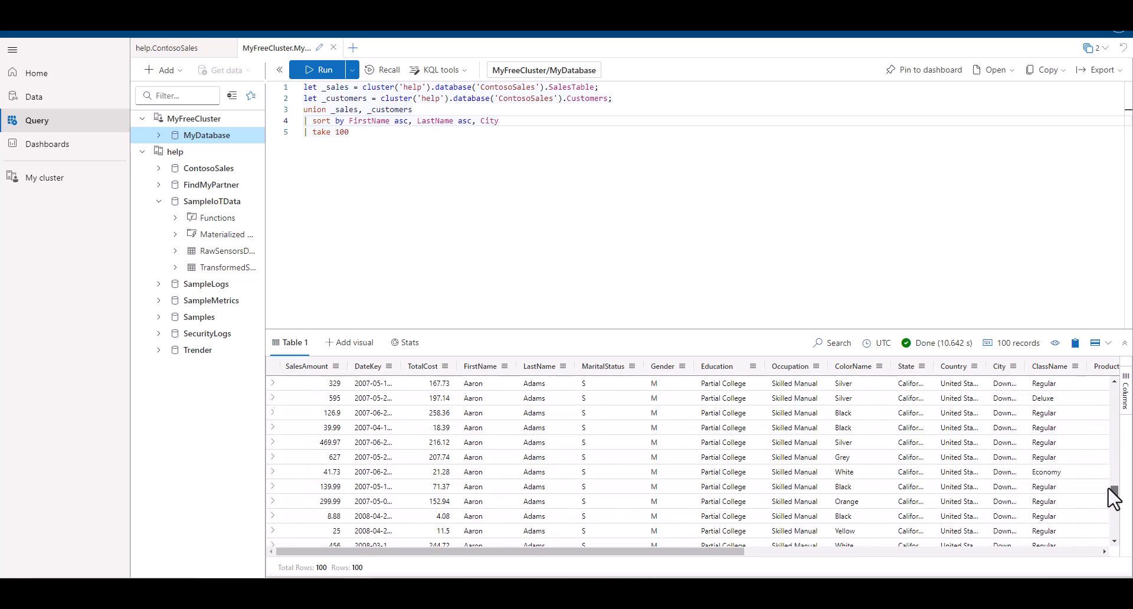
{"action": "scroll", "scroll_direction": "down", "scroll_amount": 3}
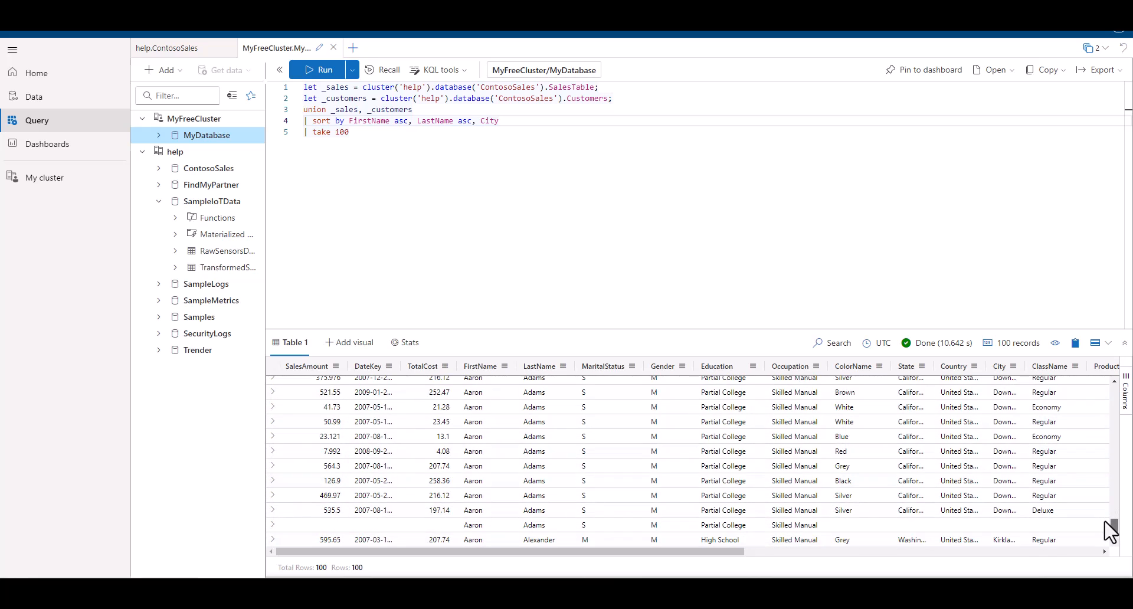
{"action": "mouse_move", "coordinate": [1050, 532]}
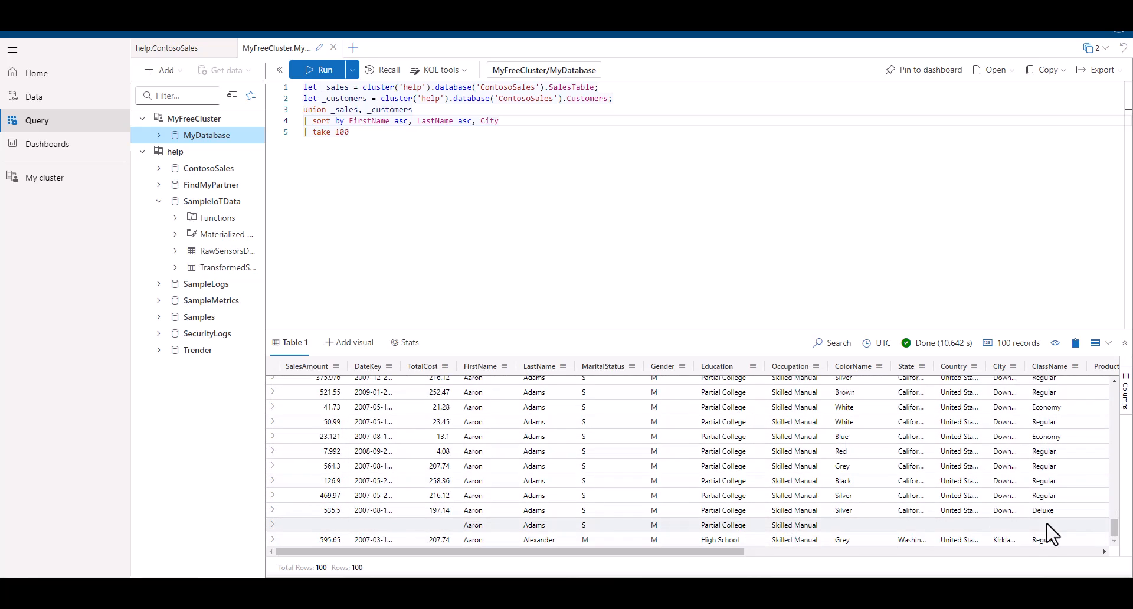
{"action": "scroll", "scroll_direction": "right", "scroll_amount": 3}
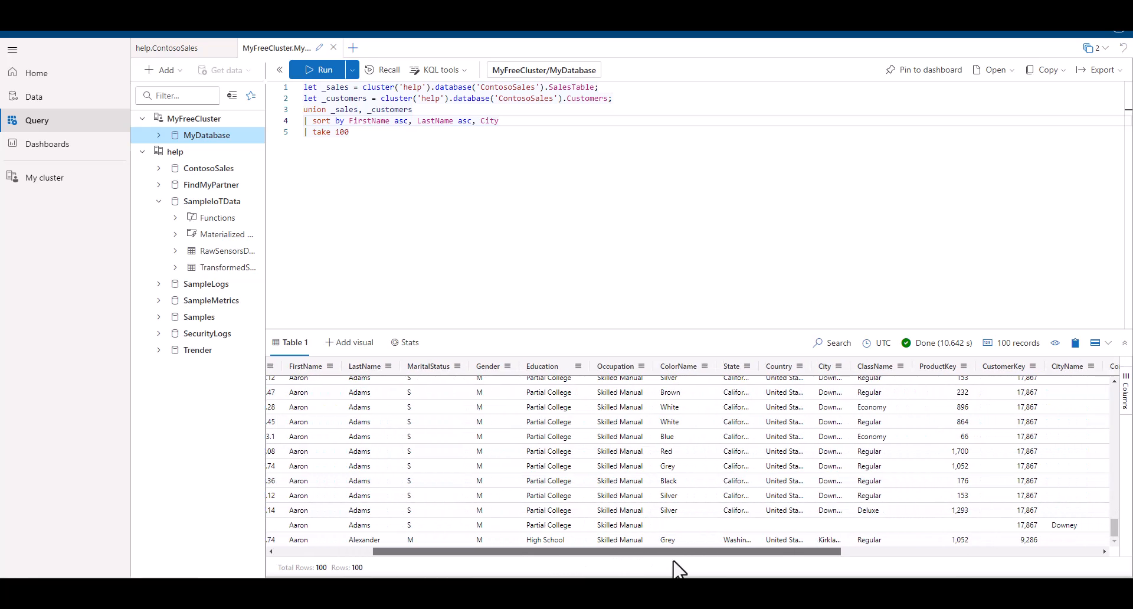
{"action": "scroll", "scroll_direction": "right", "scroll_amount": 3}
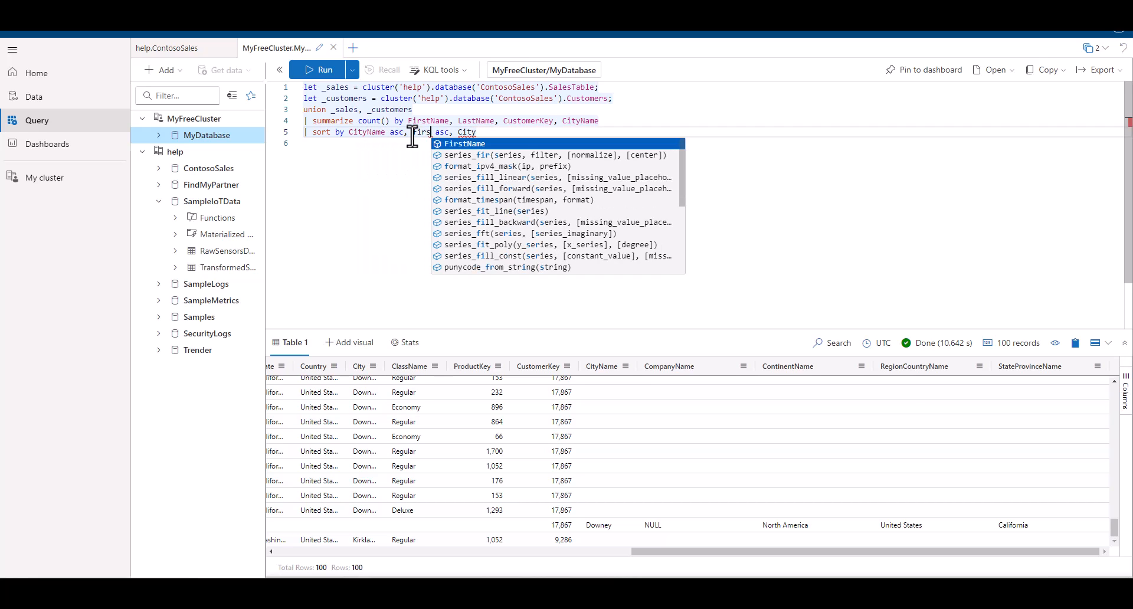
Run the summarize count() by FirstName, LastName, CustomerKey, CityName sorted by CityName, FirstName, returning 36,983 records
{"action": "left_click", "coordinate": [325, 87]}
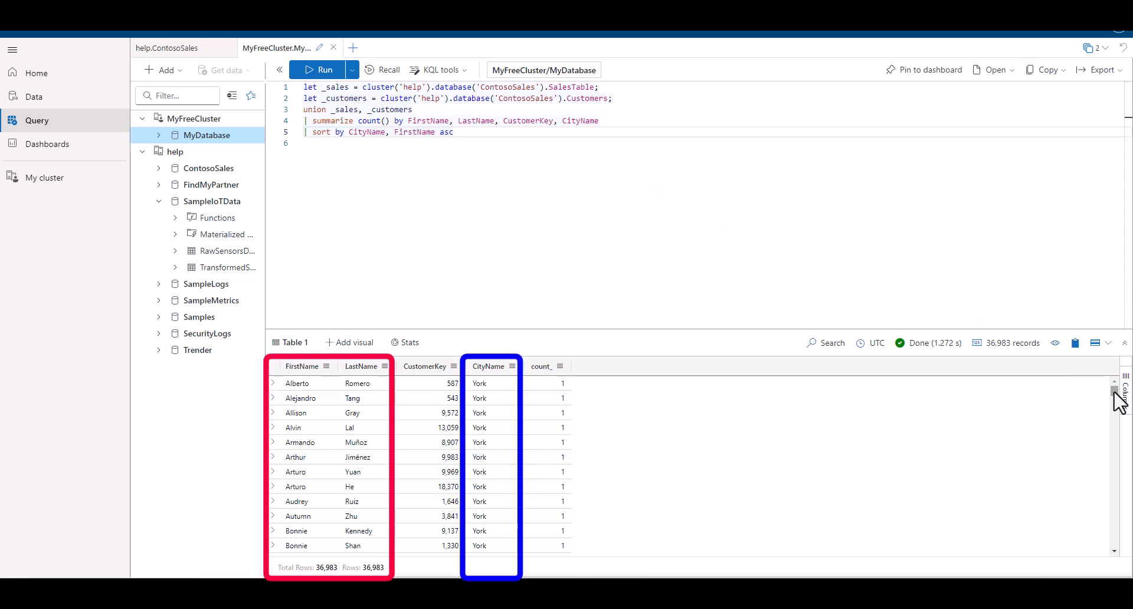
{"action": "scroll", "scroll_direction": "down", "scroll_amount": 3}
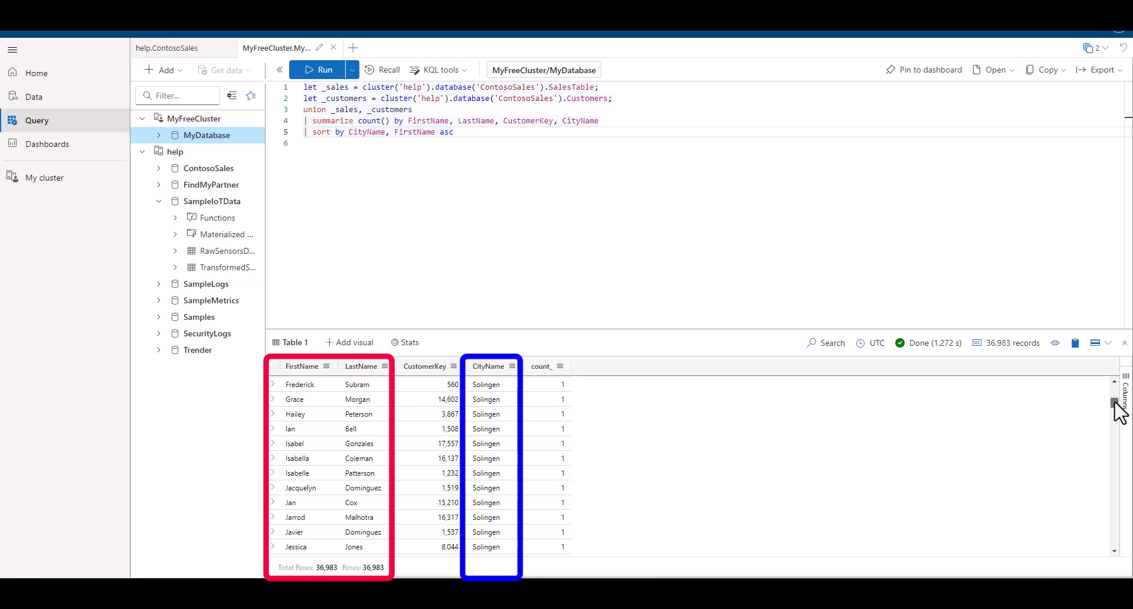
{"action": "scroll", "scroll_direction": "down", "scroll_amount": 3}
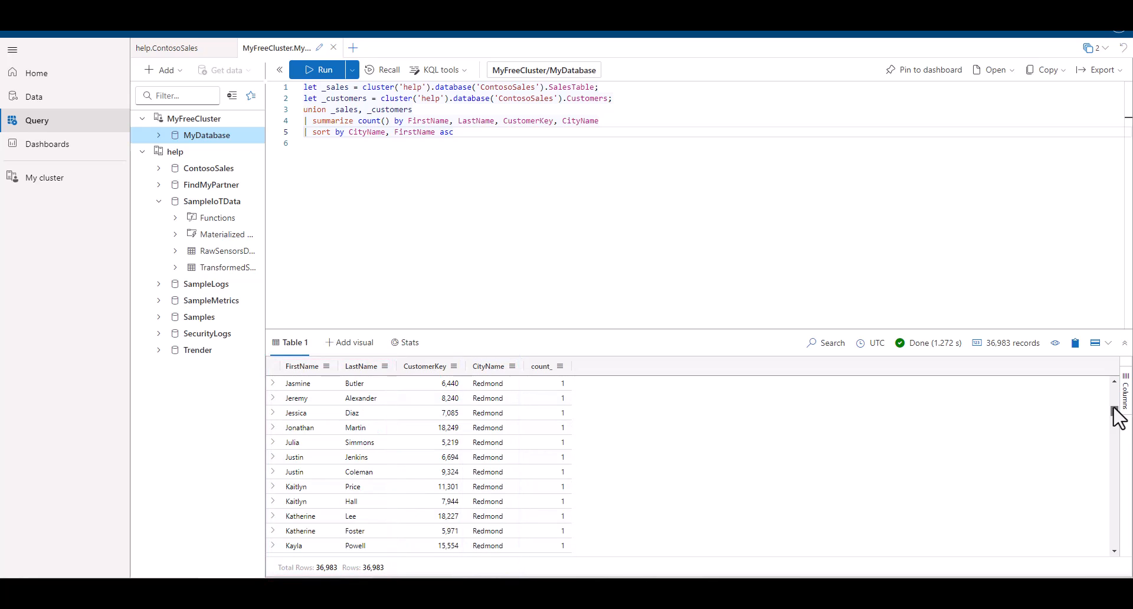
{"action": "mouse_move", "coordinate": [756, 189]}
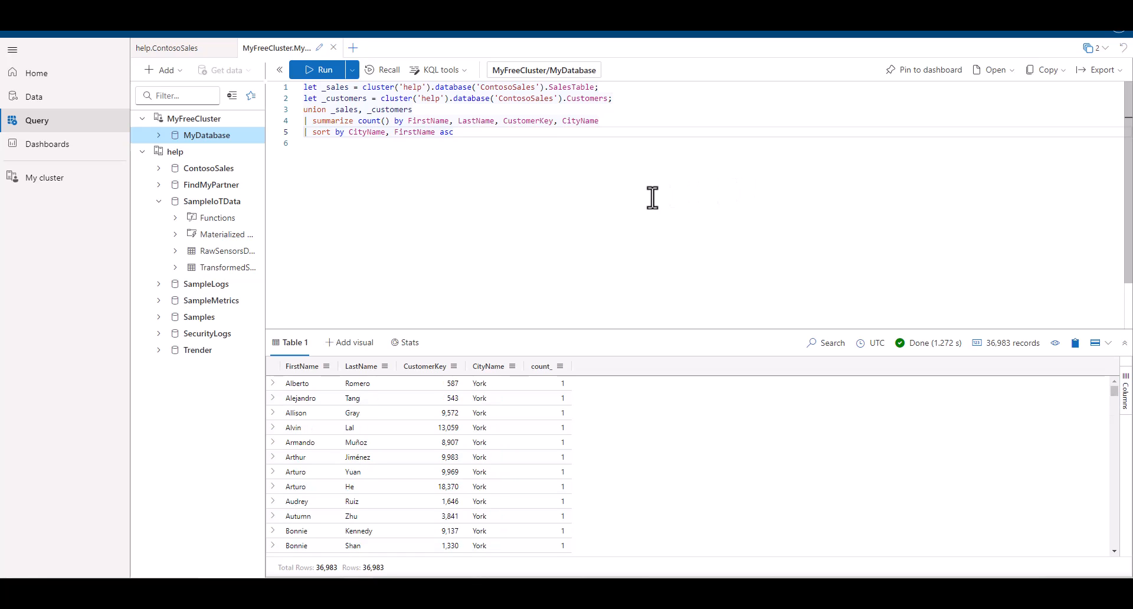
{"action": "mouse_move", "coordinate": [1116, 389]}
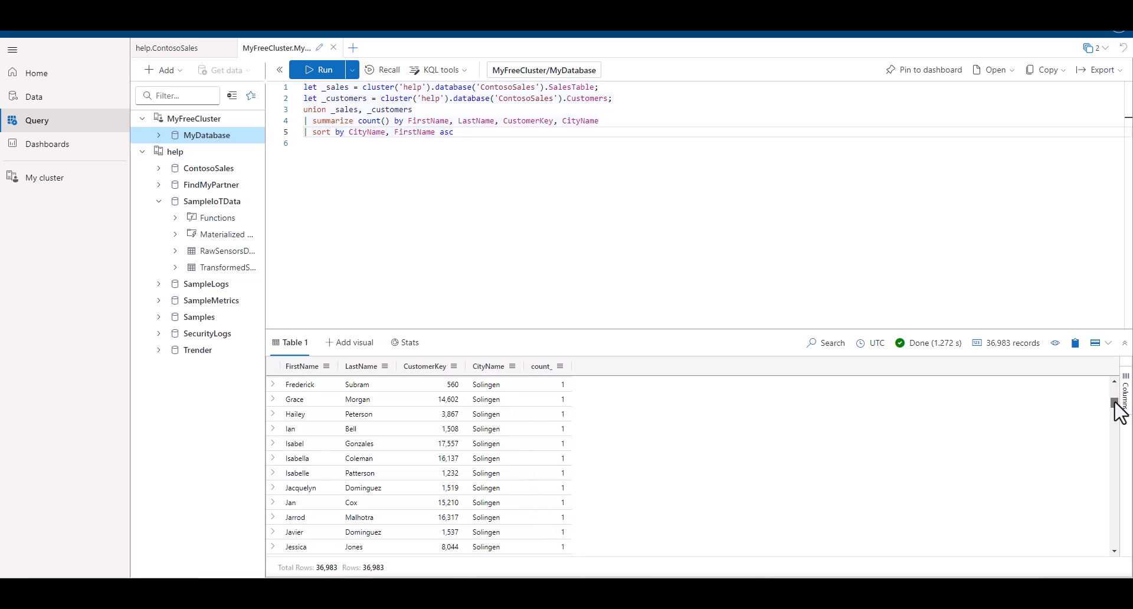
{"action": "scroll", "scroll_direction": "down", "scroll_amount": 3}
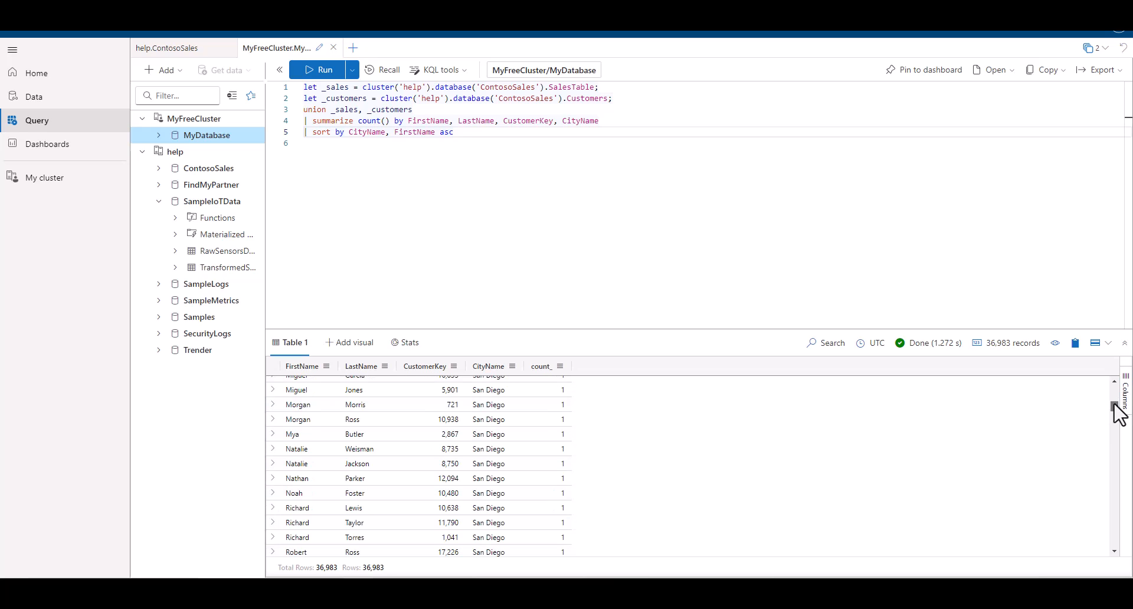